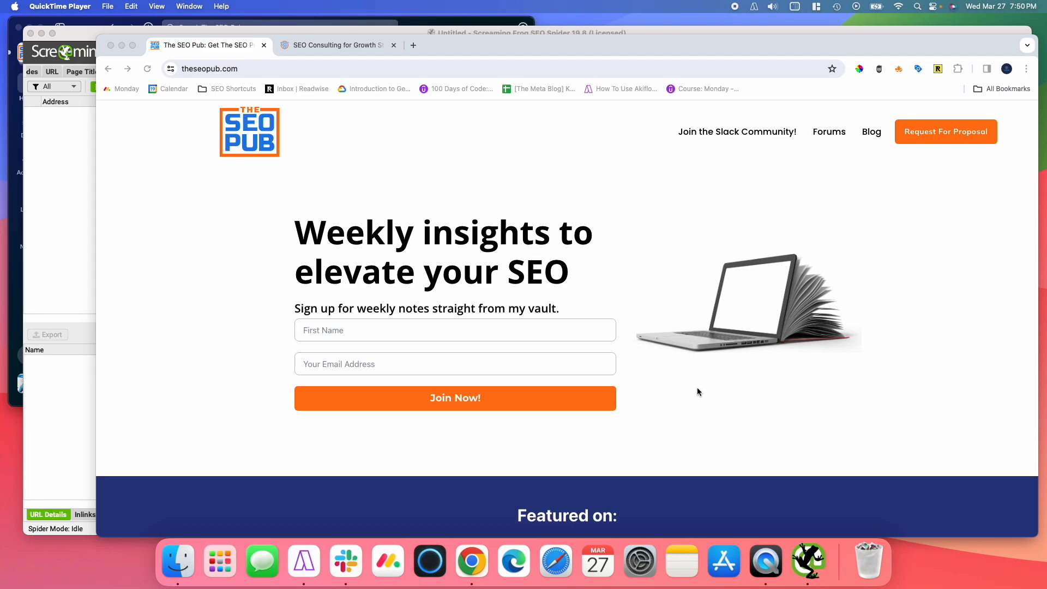
mouse_move(679, 350)
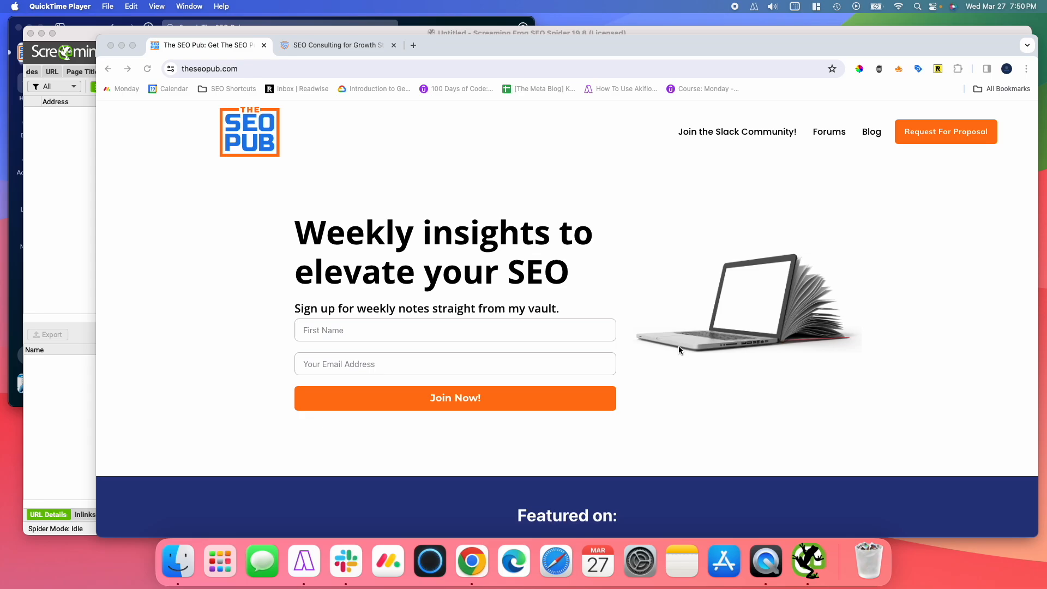
mouse_move(607, 243)
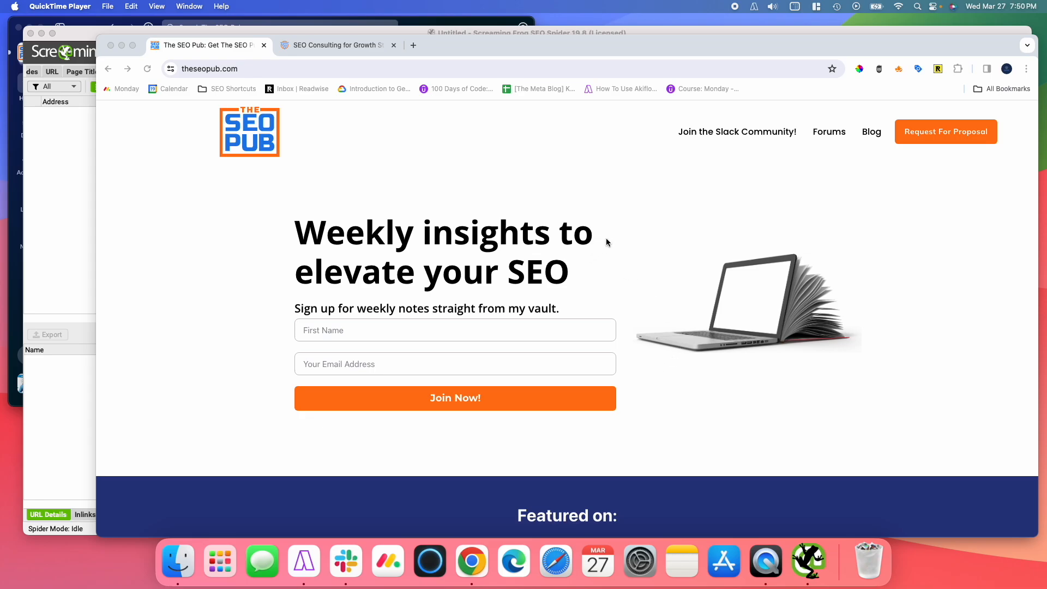
mouse_move(429, 374)
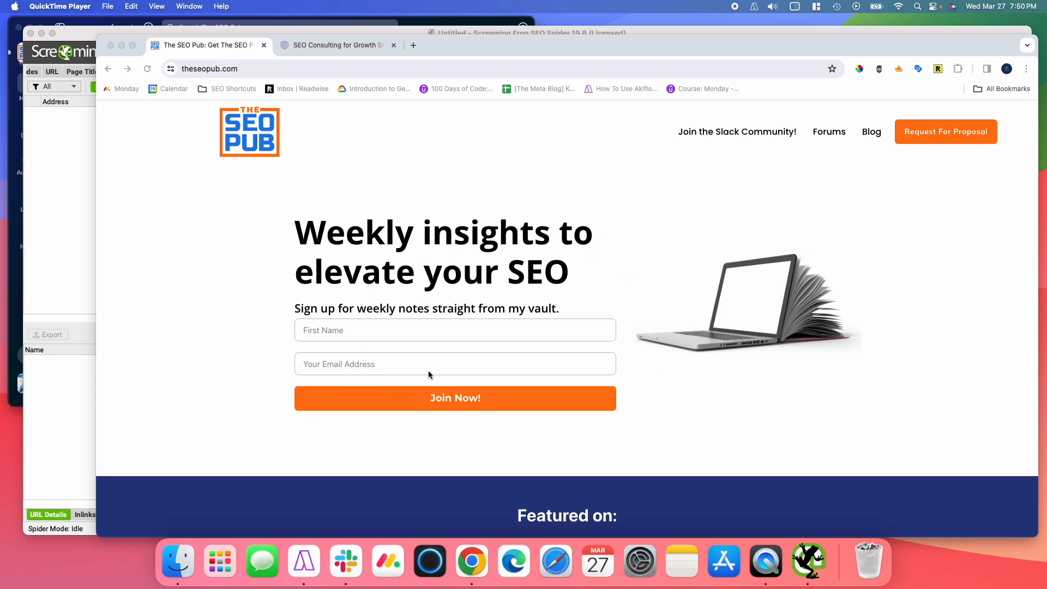
mouse_move(724, 141)
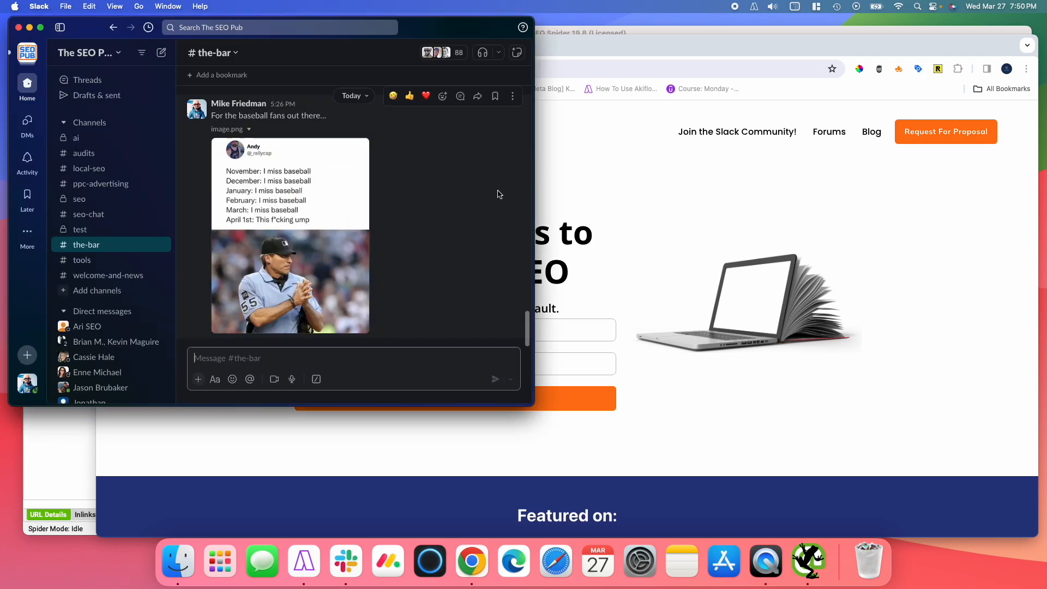
mouse_move(496, 196)
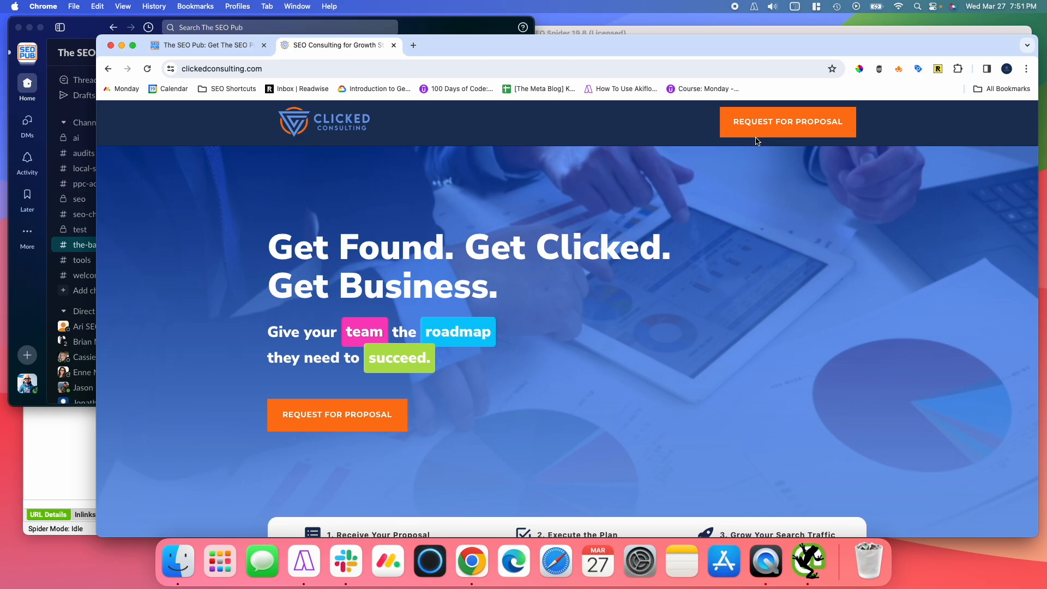
mouse_move(354, 46)
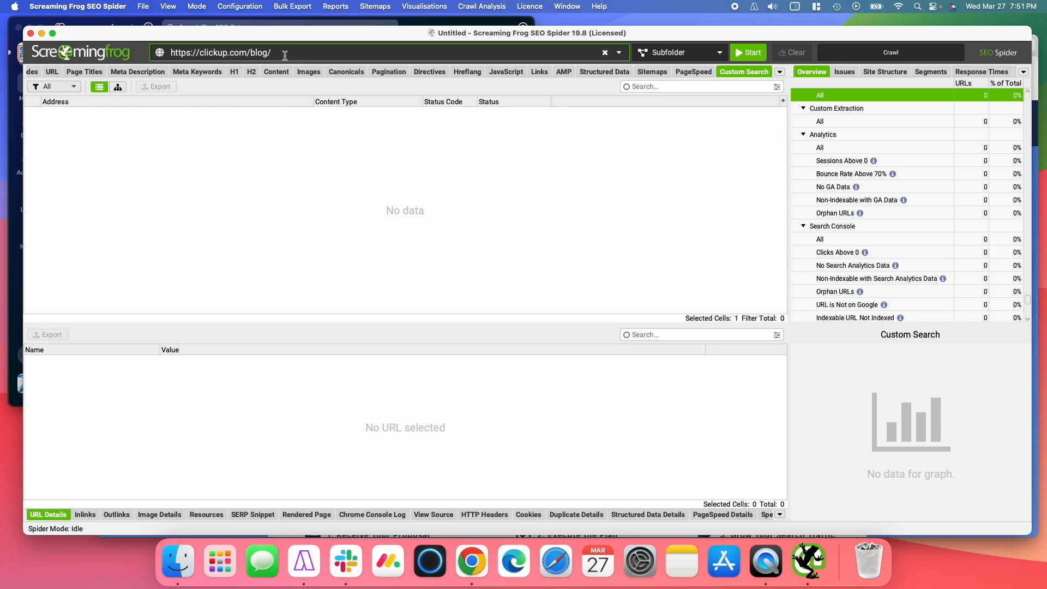
mouse_move(312, 69)
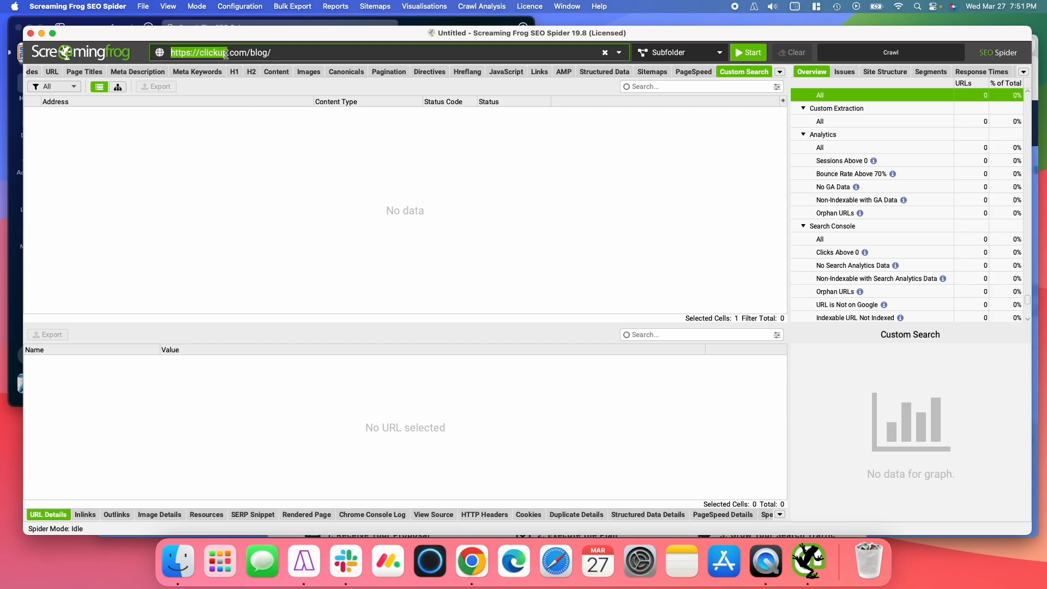
left_click(317, 52)
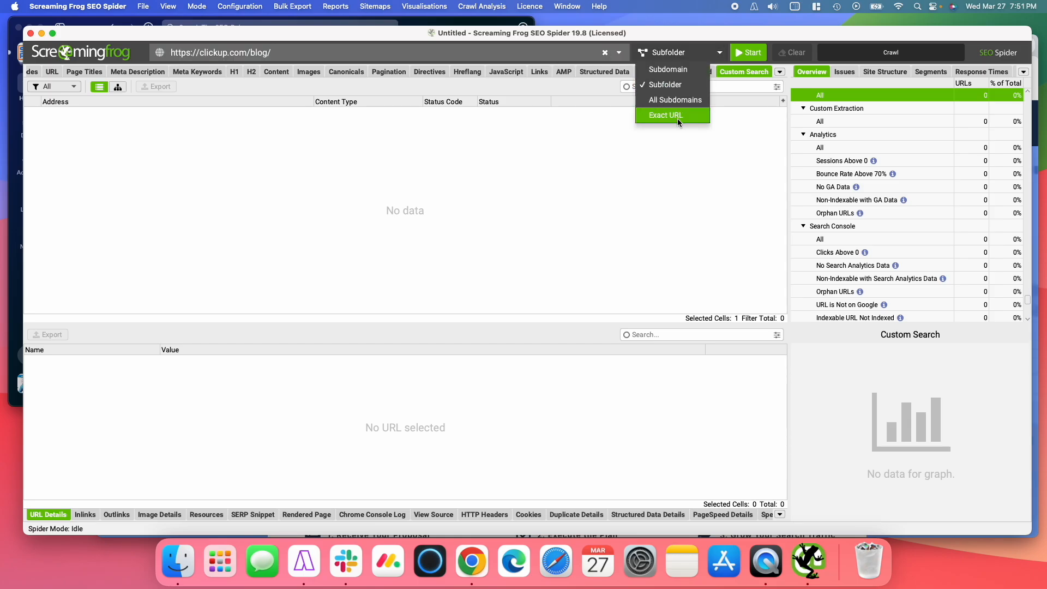
mouse_move(671, 69)
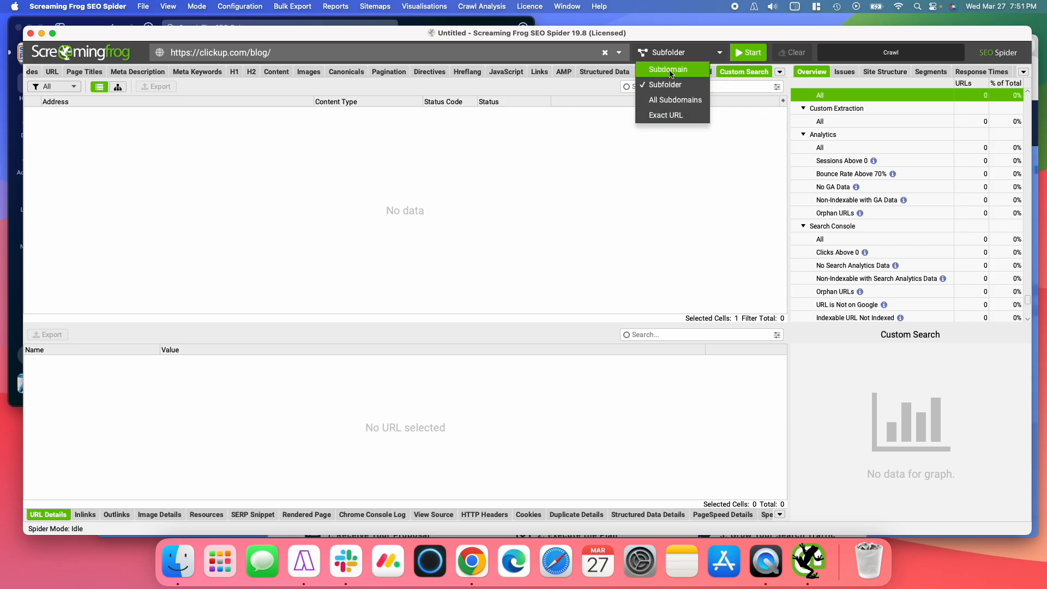
left_click(674, 85)
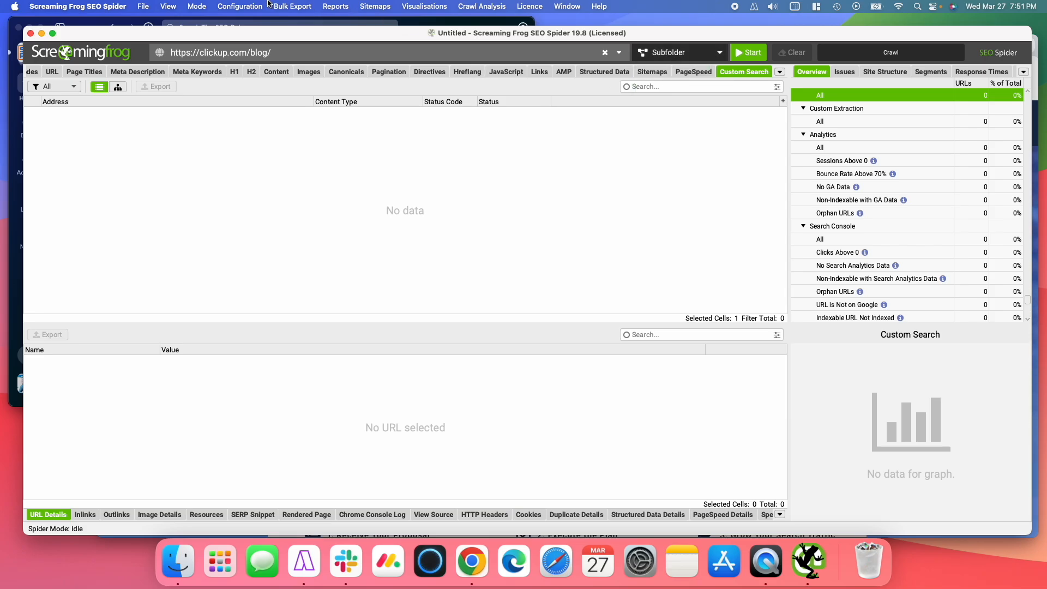
Add two HTML custom searches: 'agile project manag…' and 'agile projects'.
left_click(241, 6)
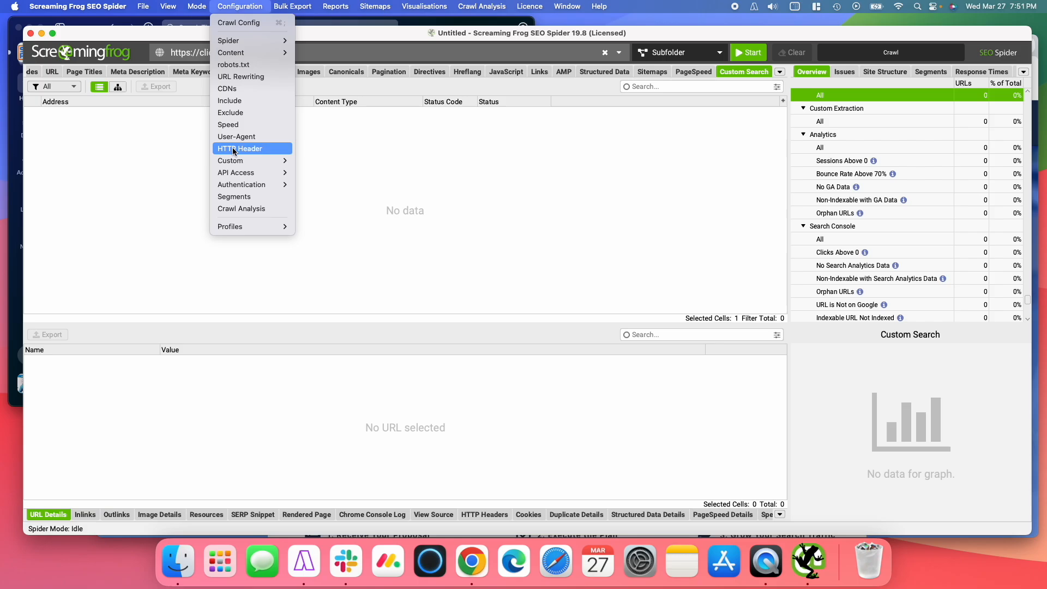
mouse_move(230, 161)
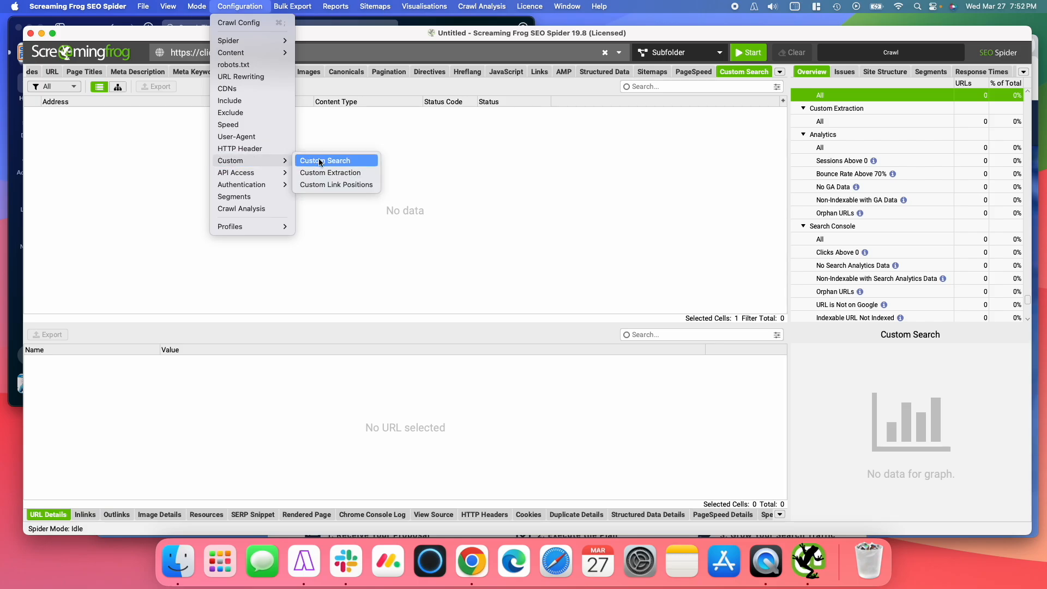
left_click(325, 161)
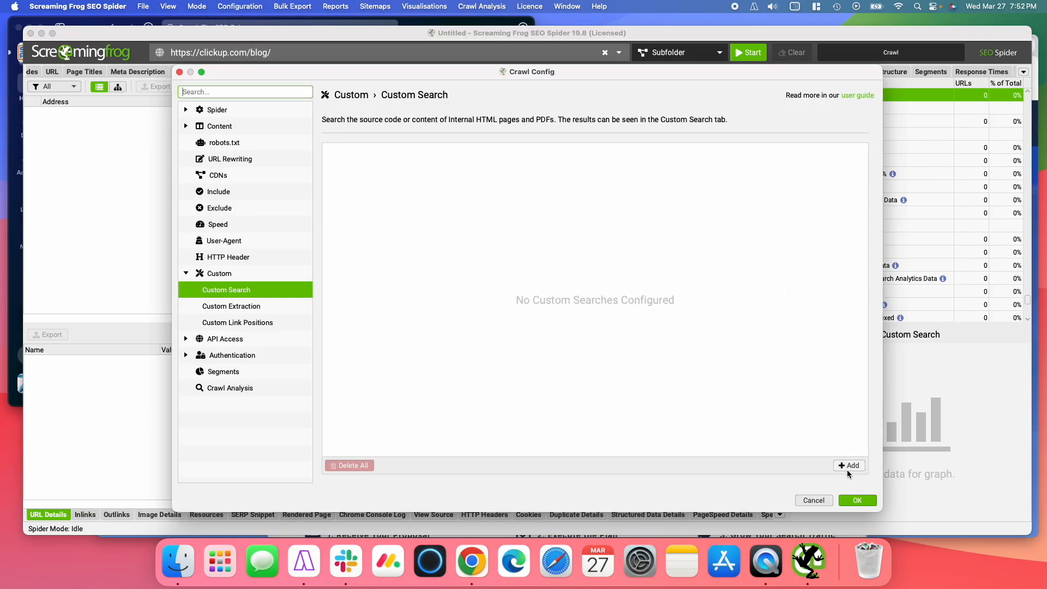
left_click(849, 465)
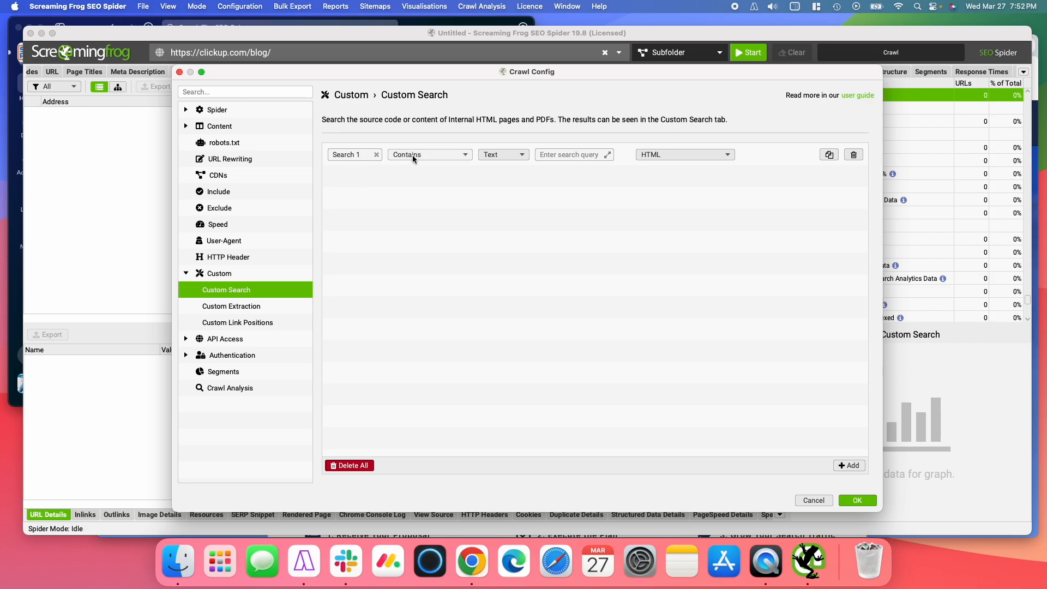
mouse_move(474, 158)
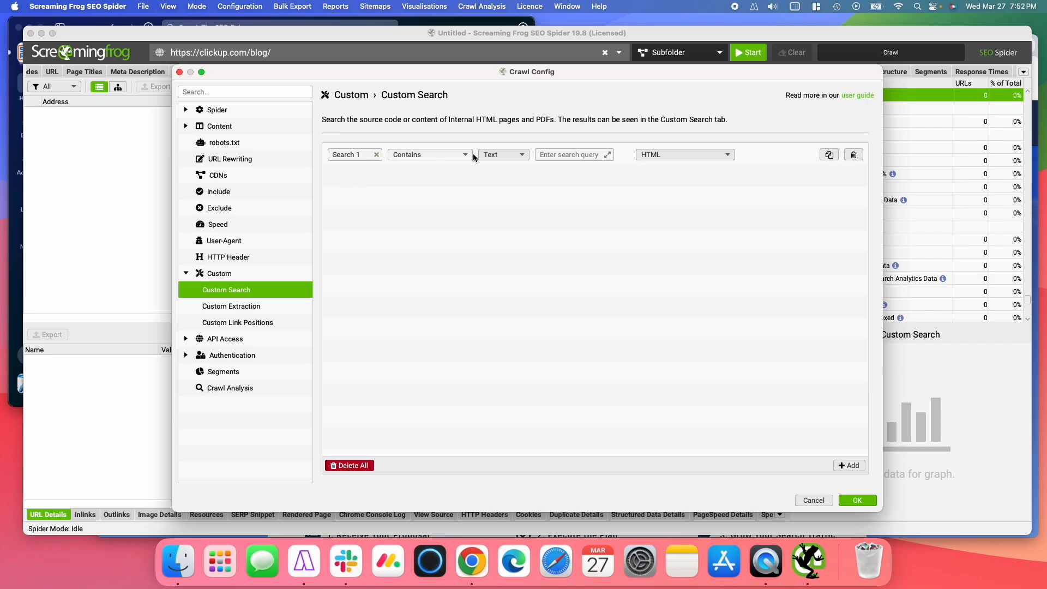
left_click(503, 154)
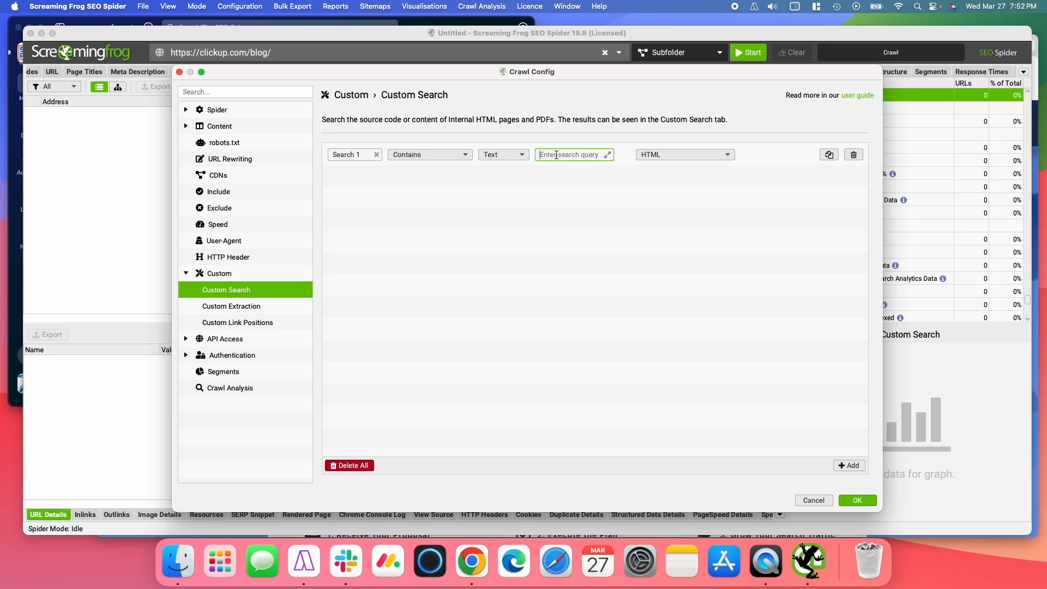
type("agile project manag")
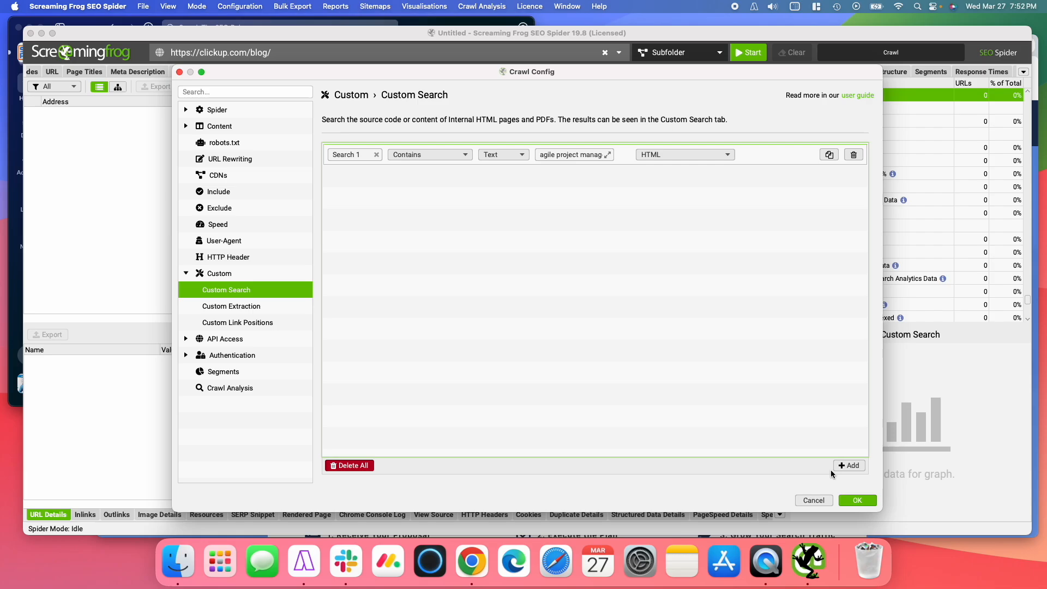
left_click(849, 465)
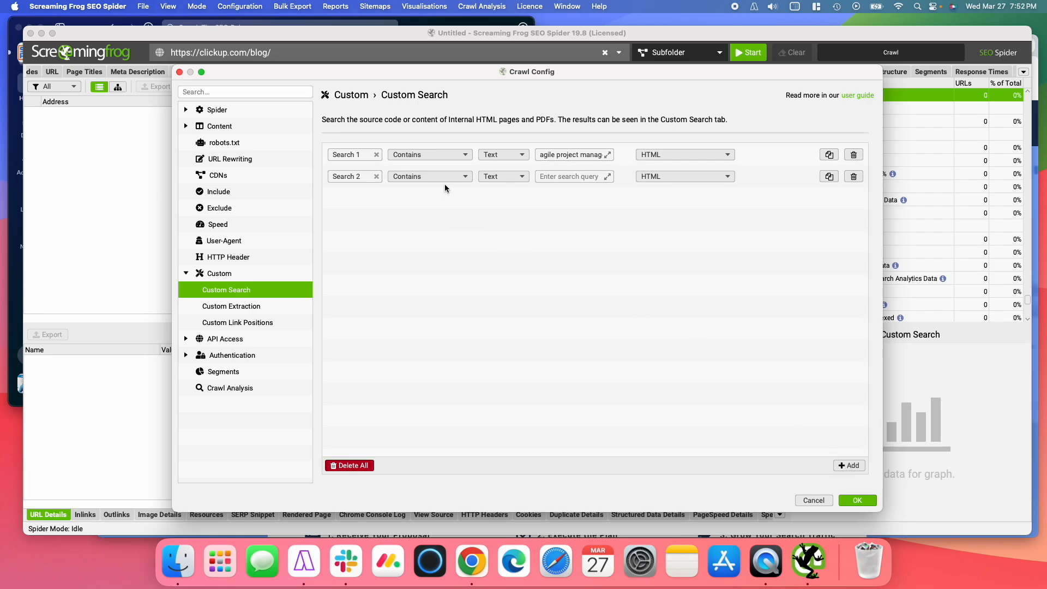
type("age")
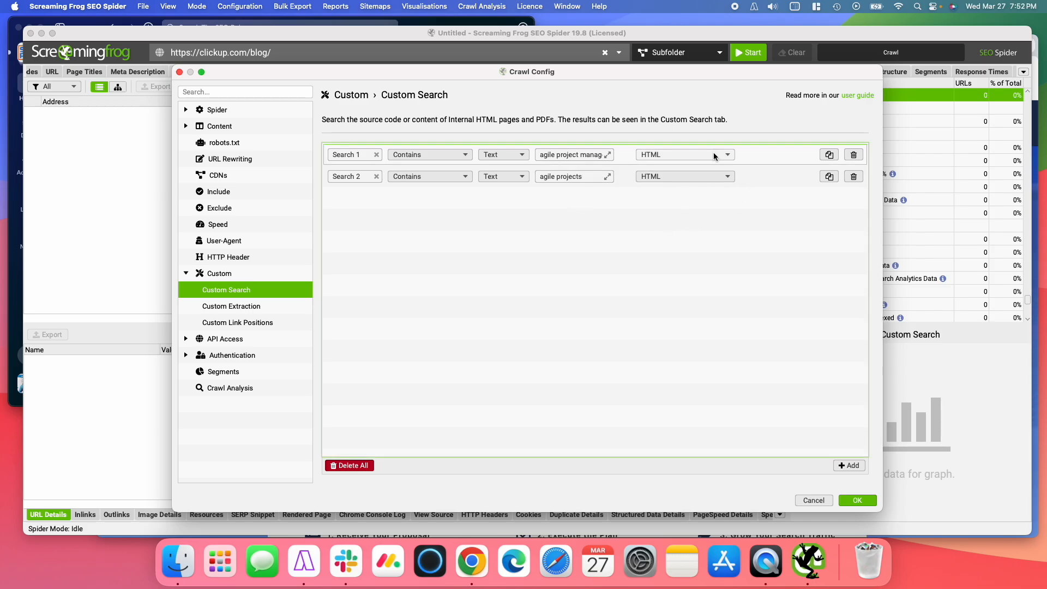
Browse Search 1's scope options and keep it scanning page HTML.
left_click(684, 155)
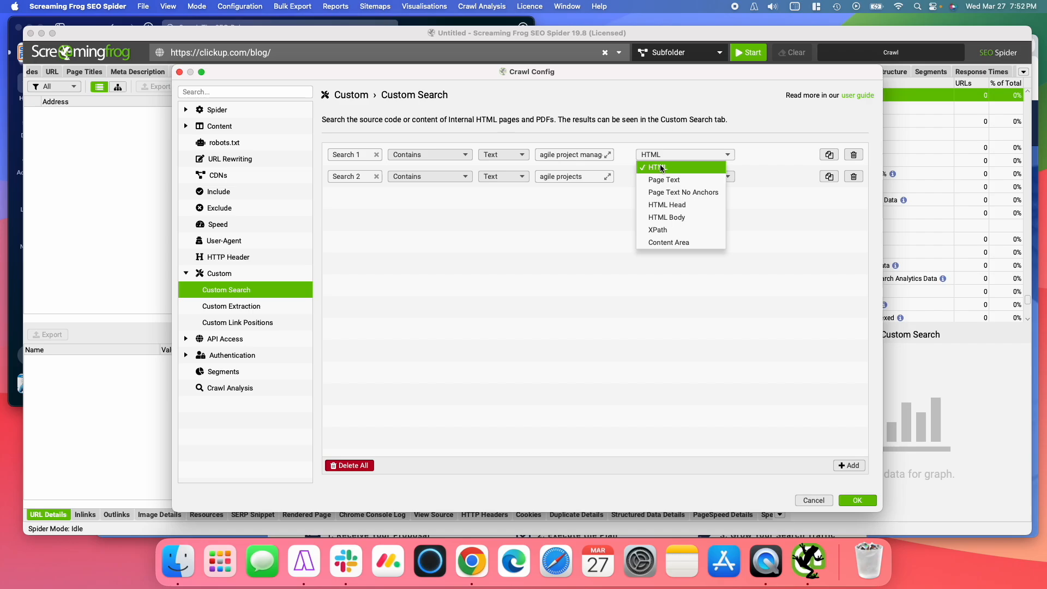
mouse_move(664, 171)
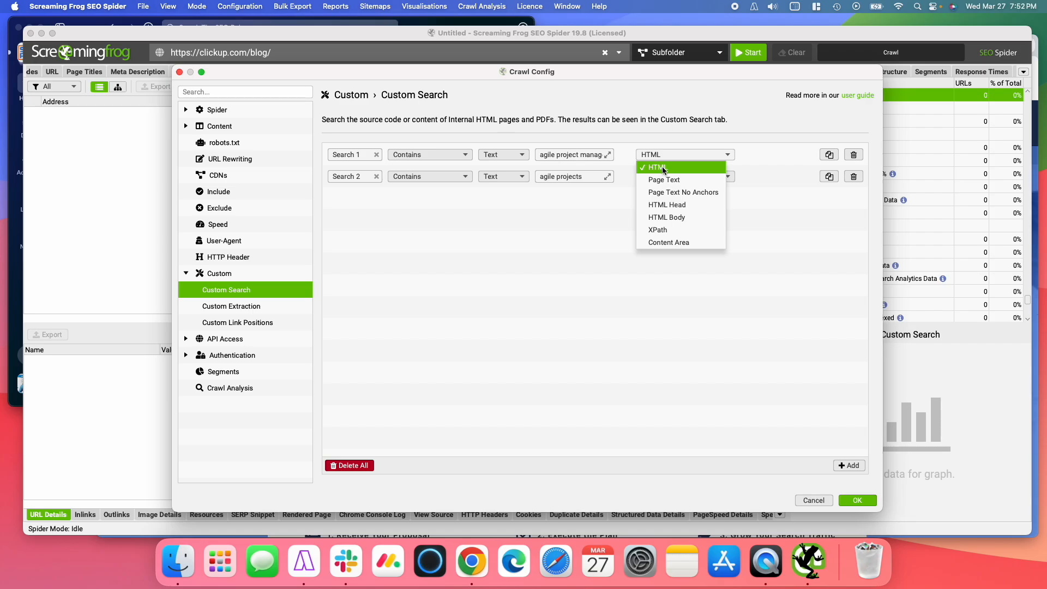
mouse_move(667, 204)
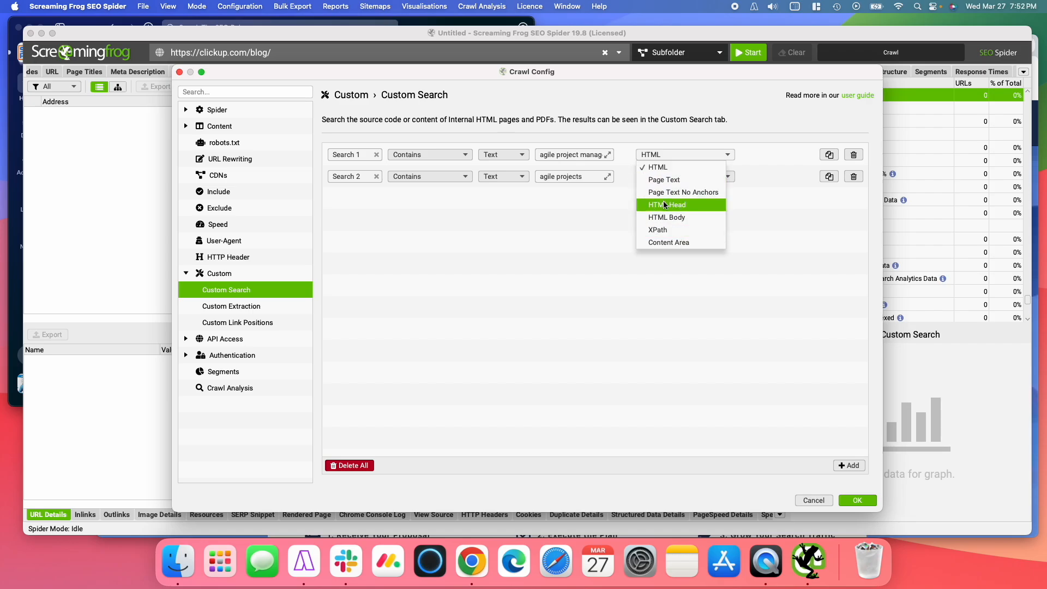
mouse_move(673, 217)
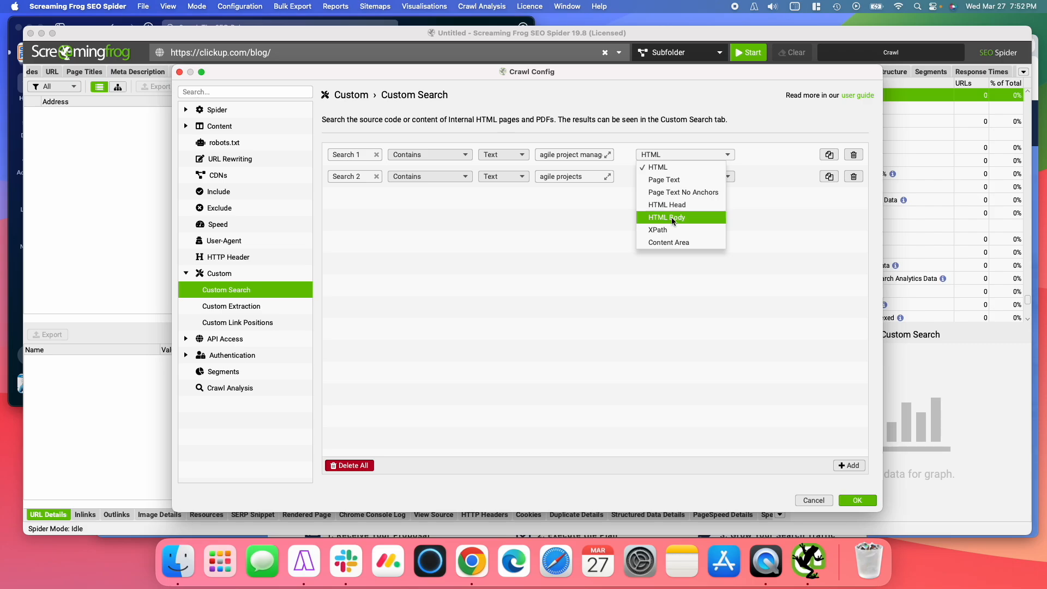
mouse_move(663, 168)
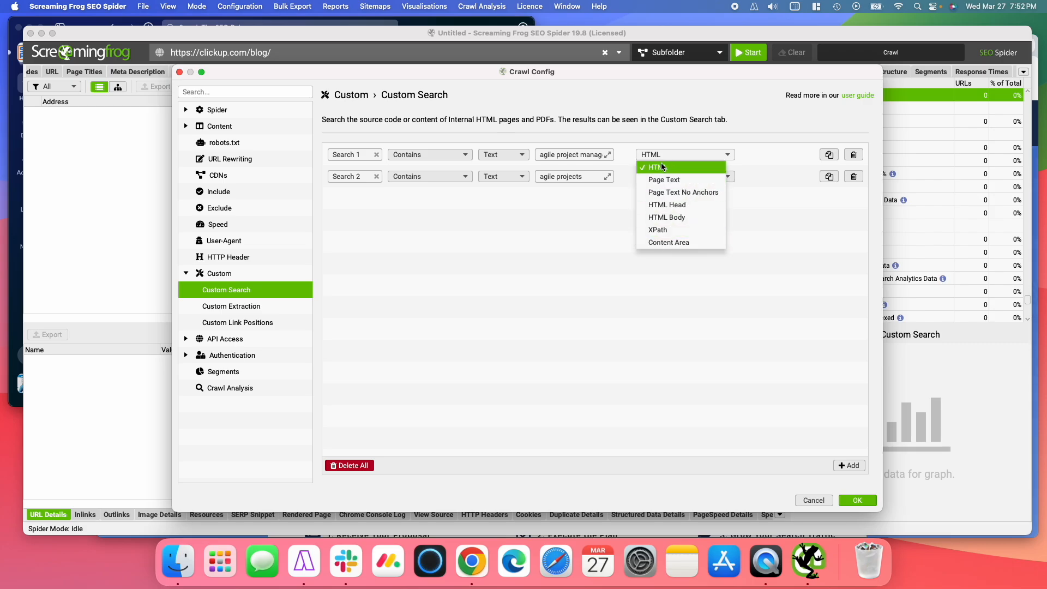
mouse_move(676, 229)
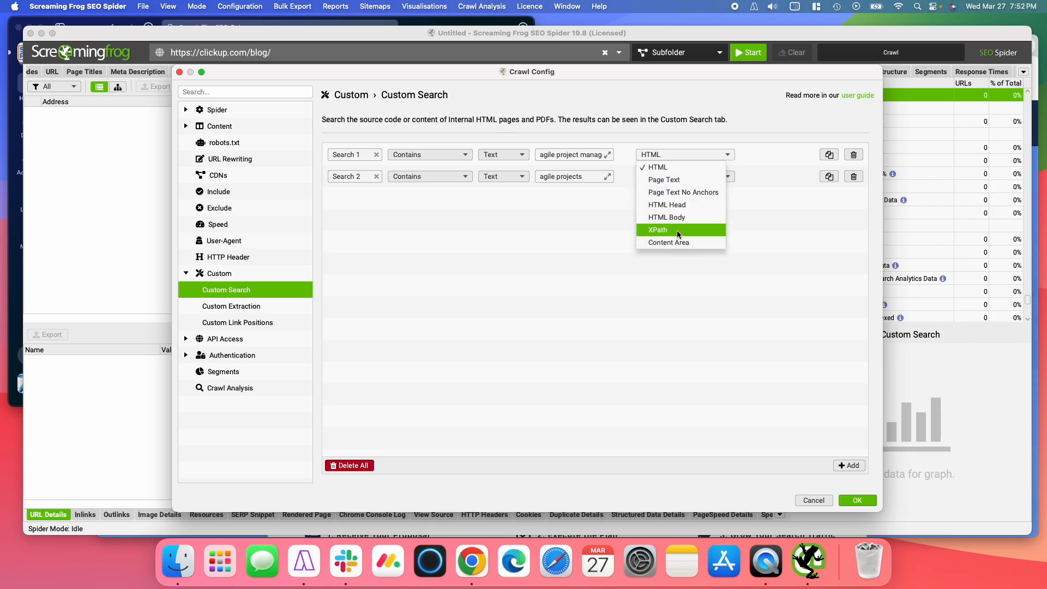
mouse_move(691, 234)
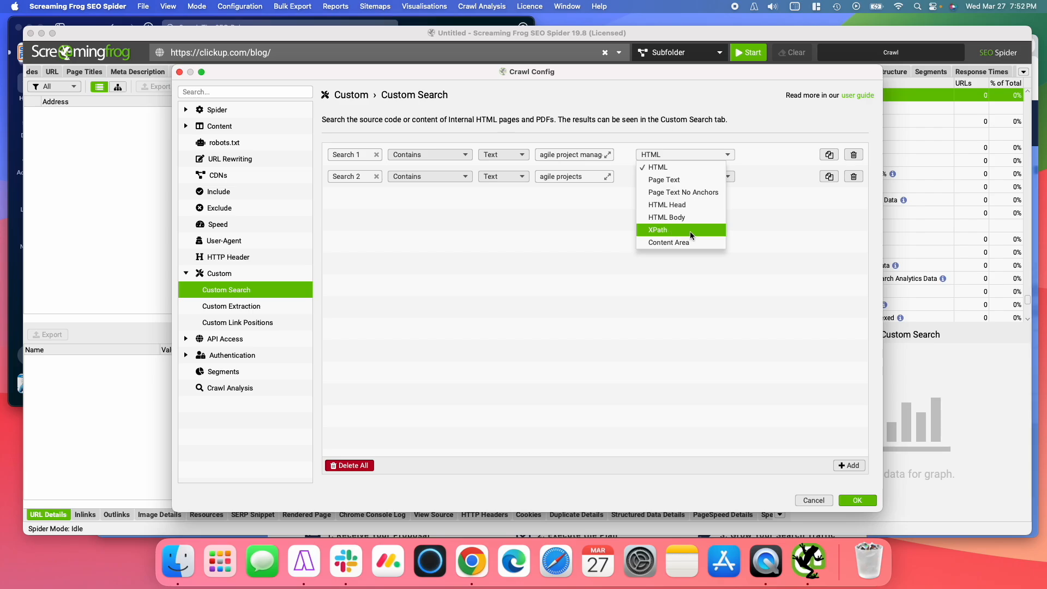
mouse_move(680, 230)
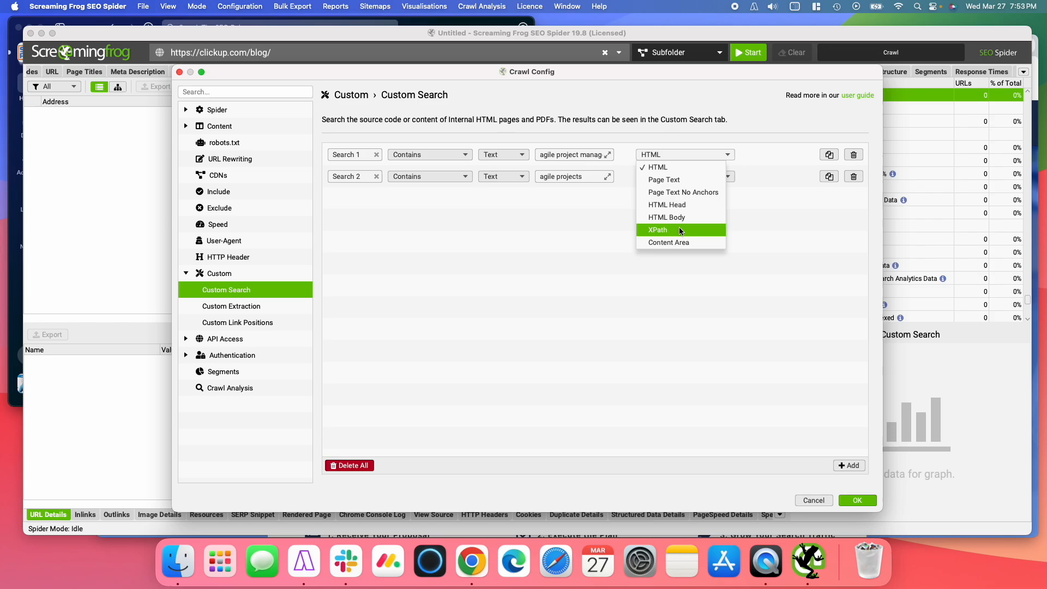
mouse_move(666, 167)
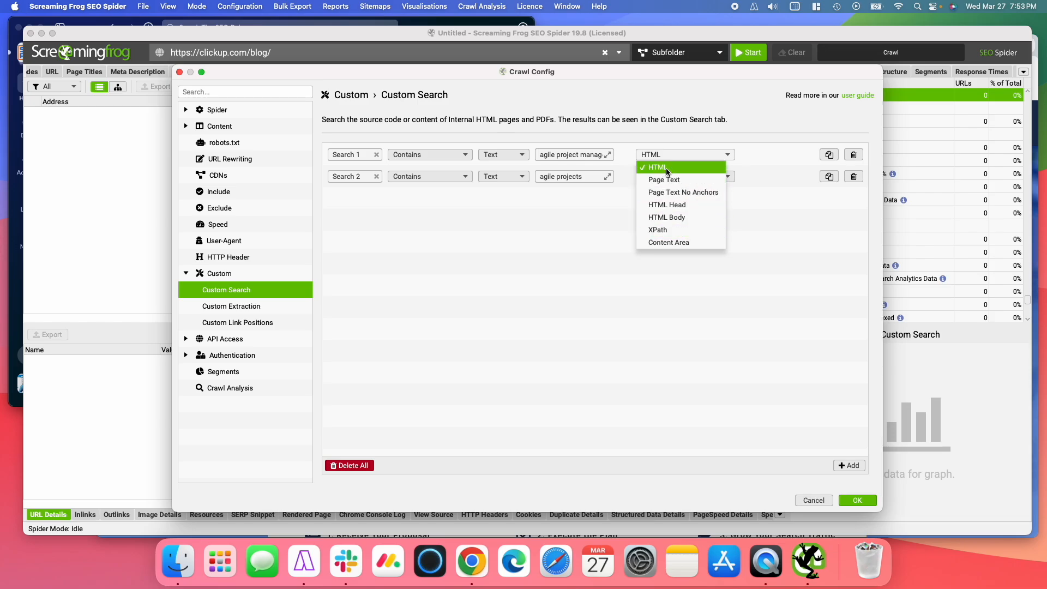
left_click(658, 167)
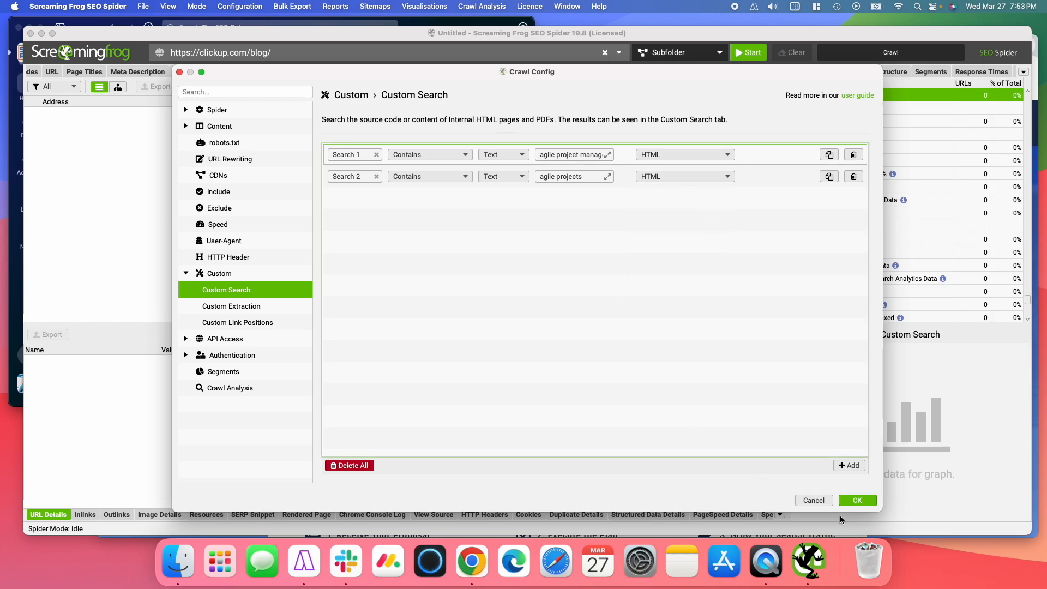
Confirm the custom search config, start crawling clickup.com/blog, and pause around 10%.
left_click(857, 500)
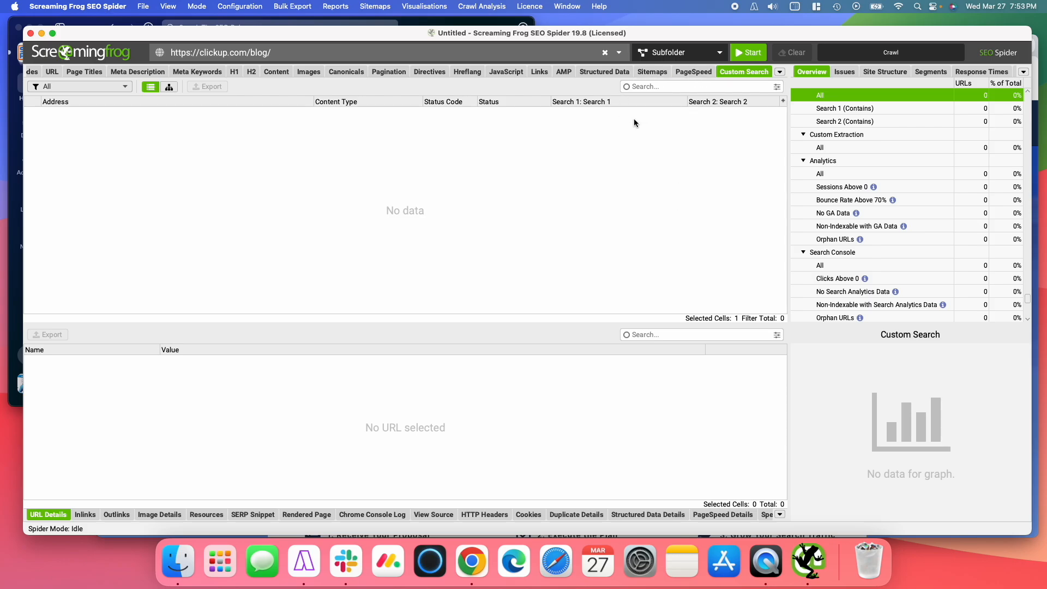
left_click(748, 52)
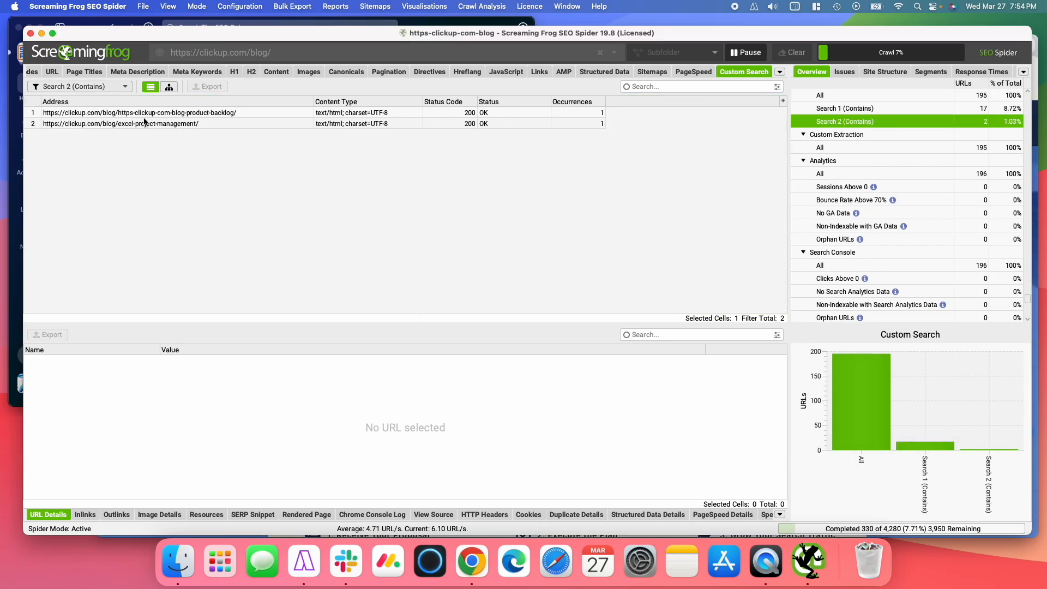
left_click(41, 72)
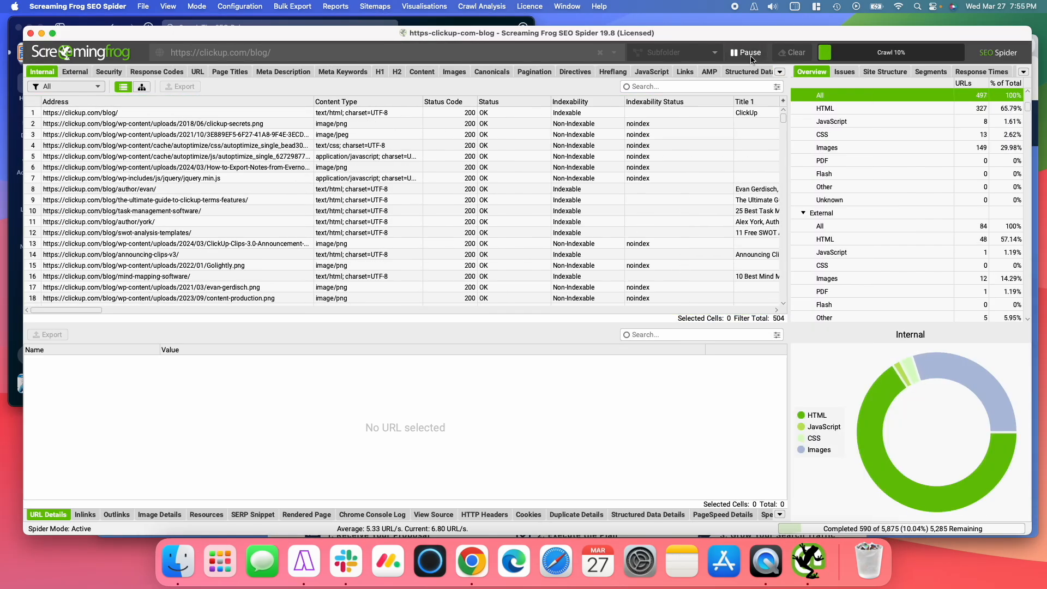
left_click(746, 52)
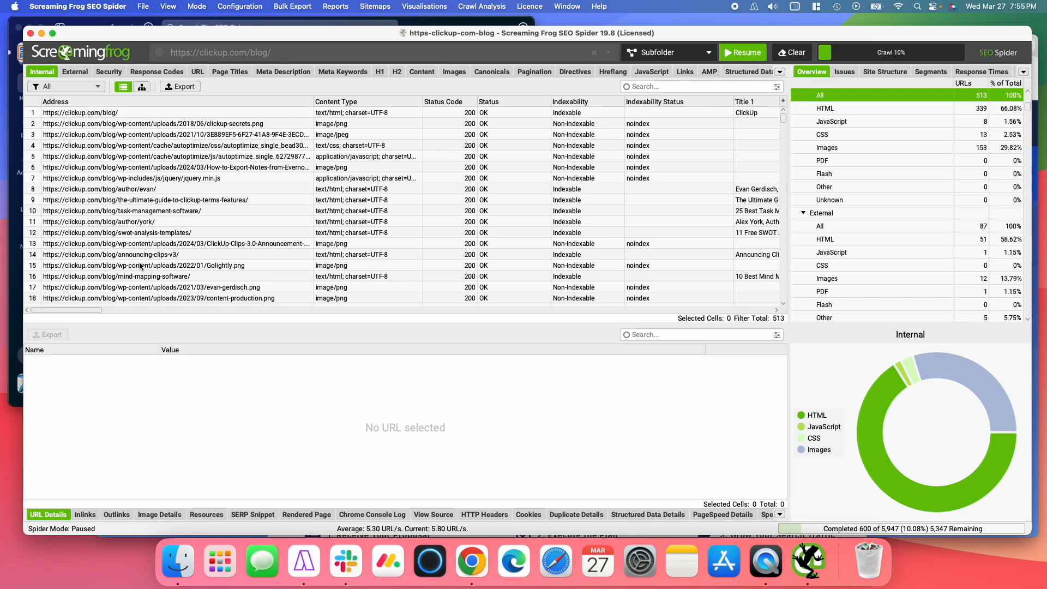
mouse_move(666, 173)
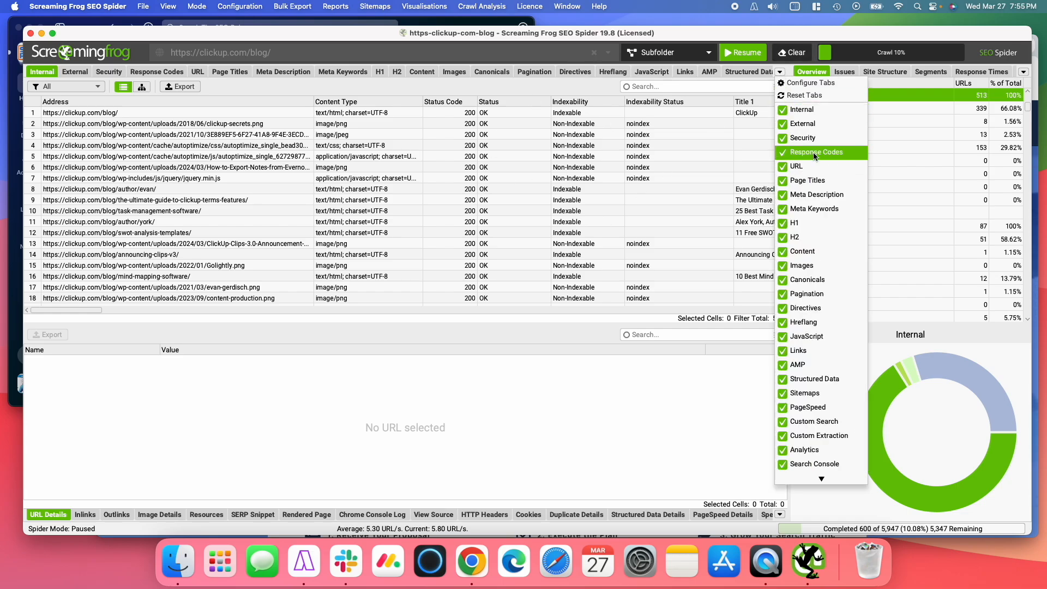
mouse_move(792, 391)
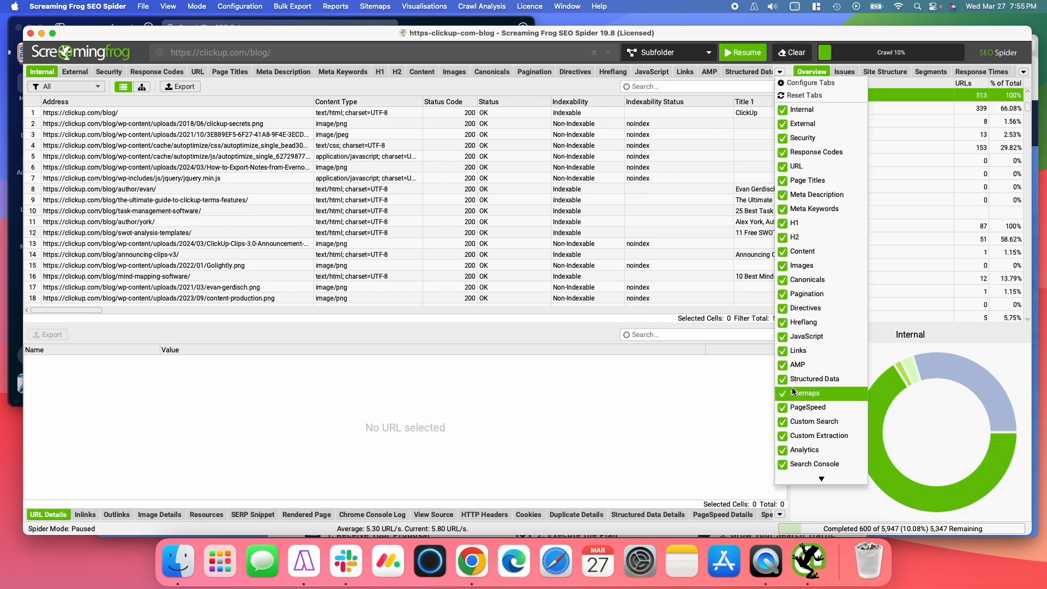
Open Custom Search results, preview the Search 1 (Contains) filter, then return to All.
left_click(813, 422)
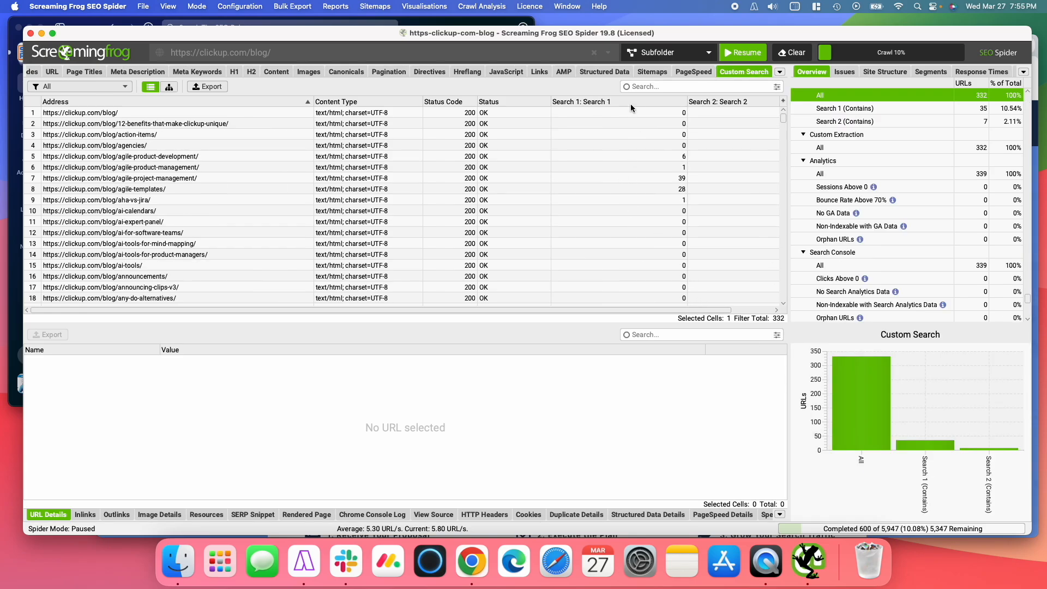
left_click(79, 86)
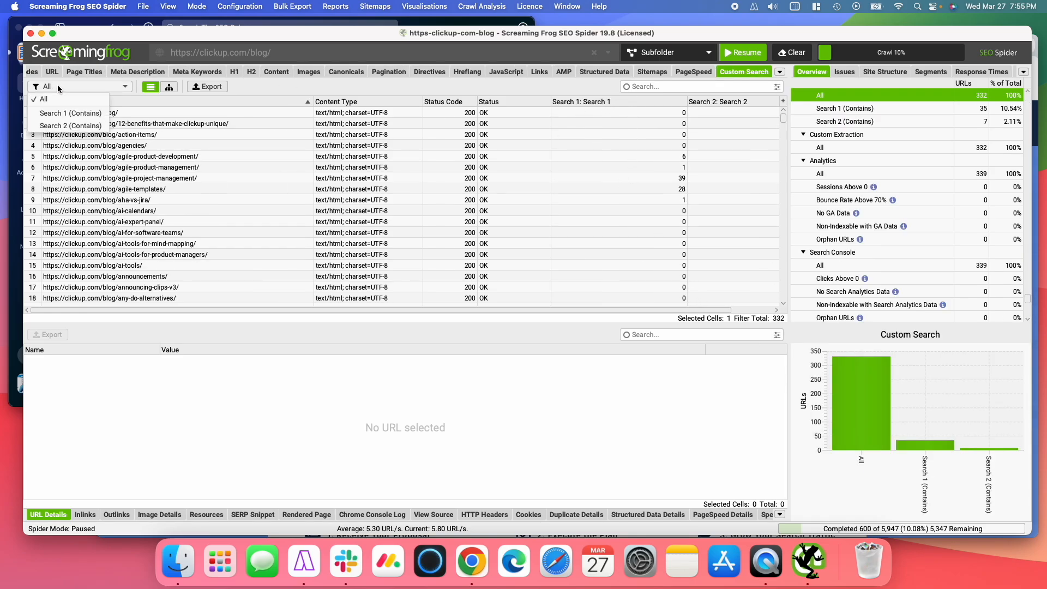
mouse_move(52, 112)
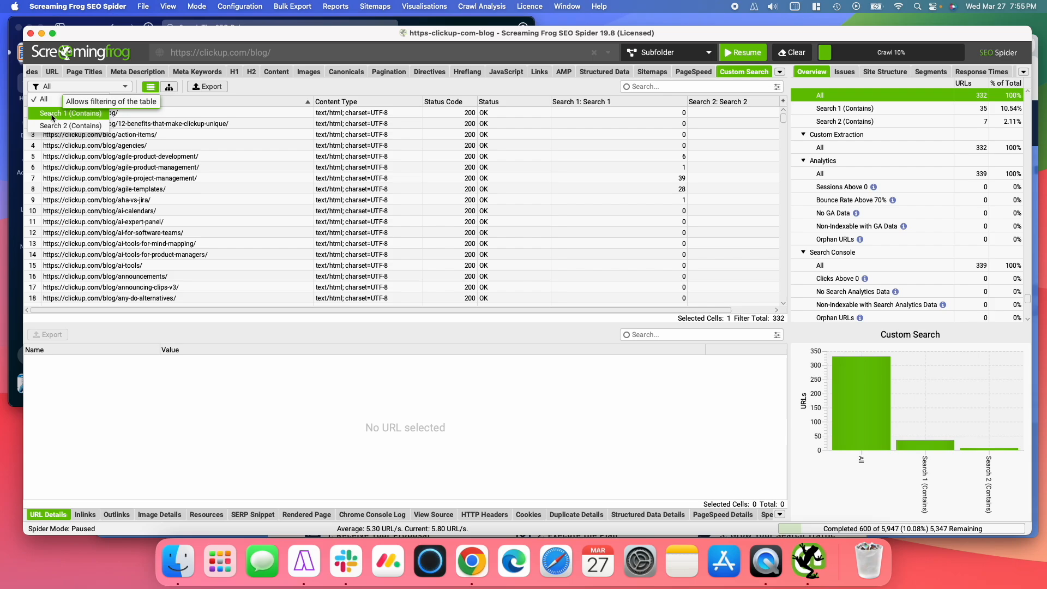
left_click(68, 113)
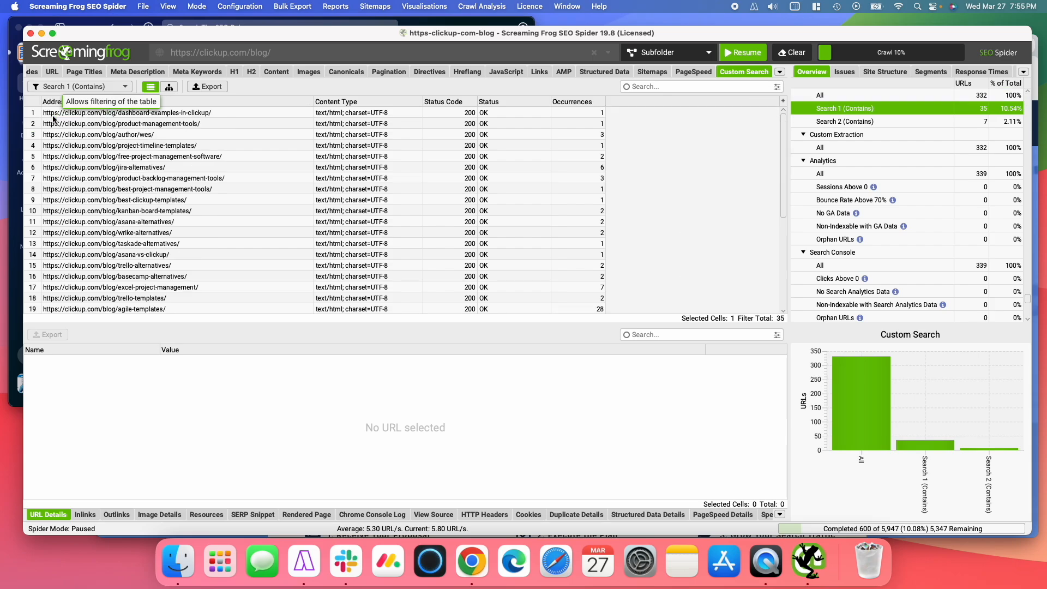
left_click(845, 121)
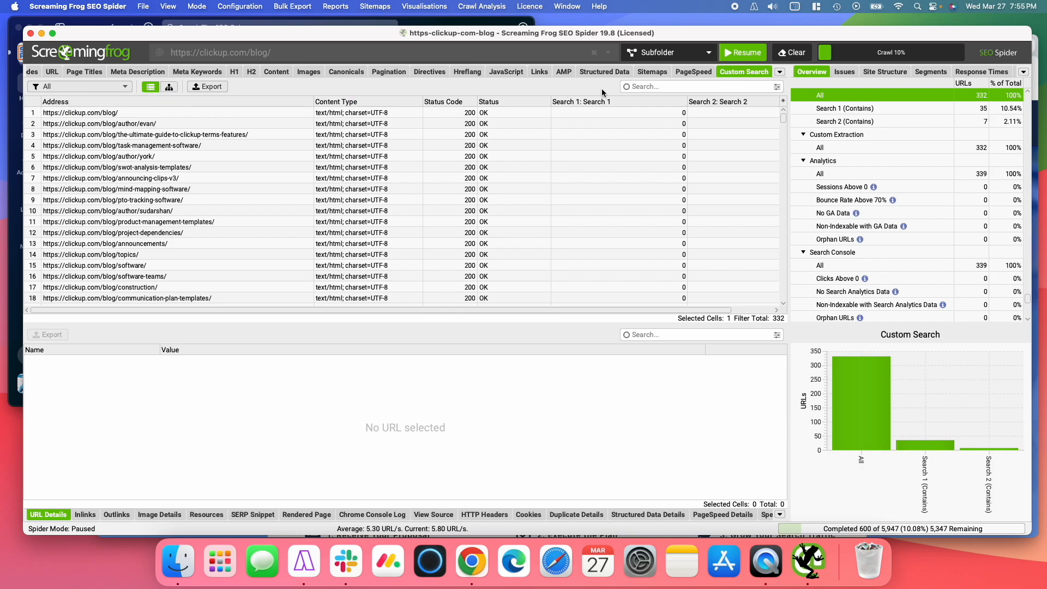
Inspect the scrum-team, agile-templates and excel-project-management rows by match count.
scroll("right", 3)
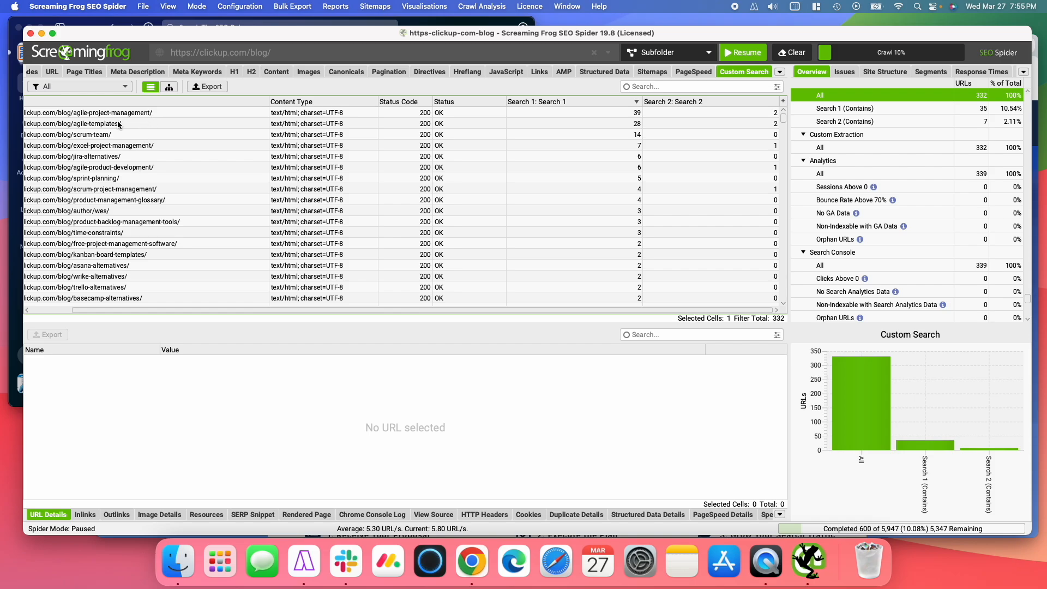
left_click(82, 134)
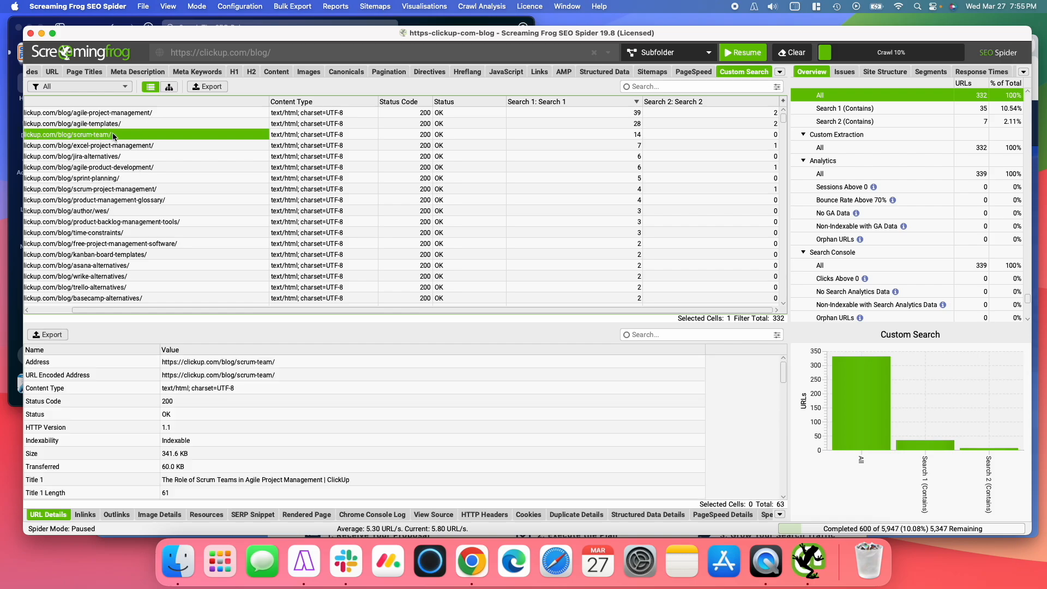
mouse_move(624, 146)
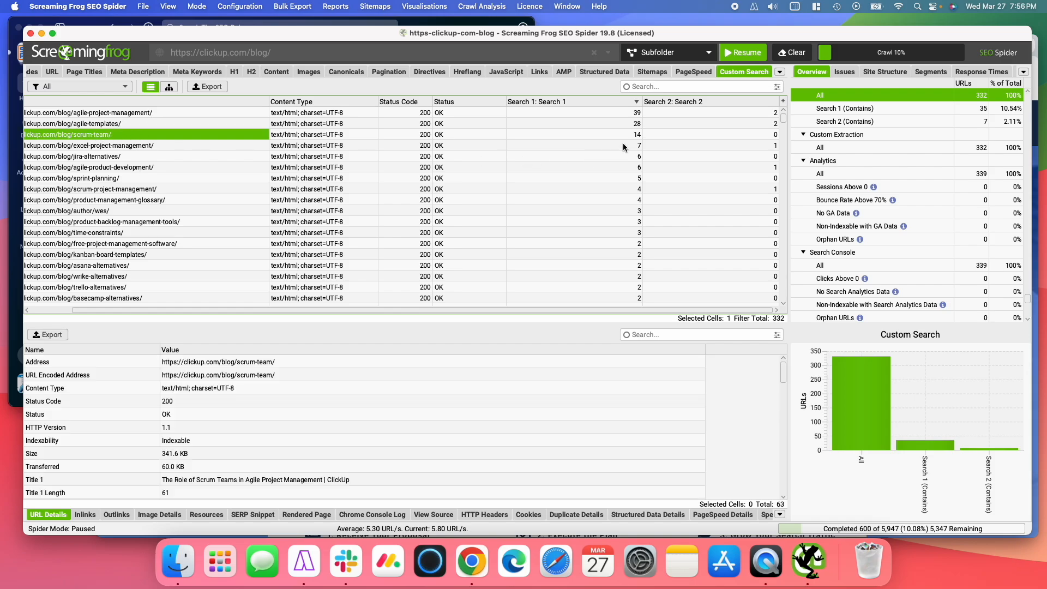
mouse_move(637, 136)
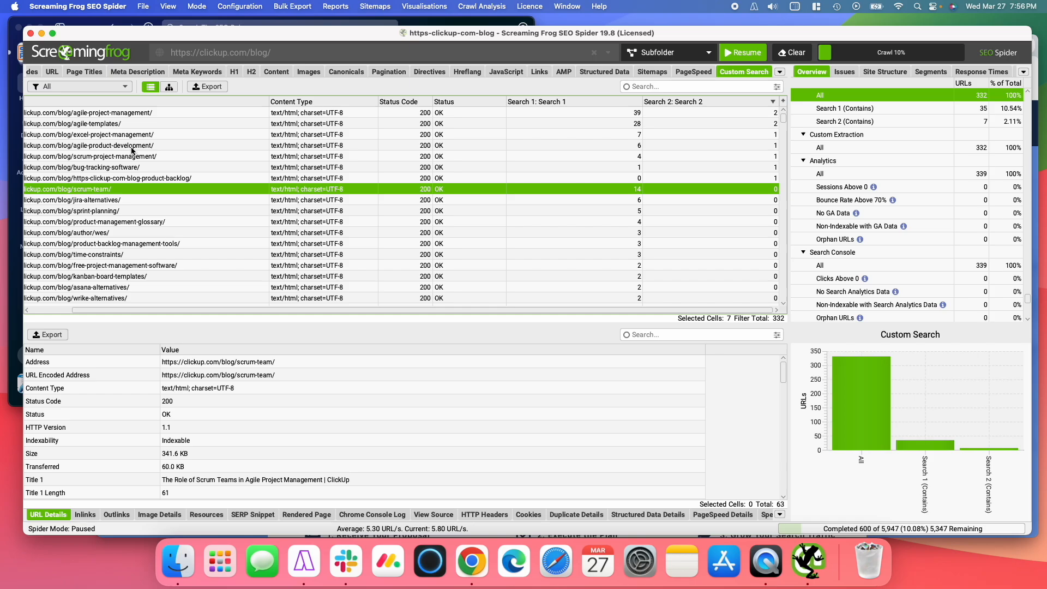
left_click(81, 124)
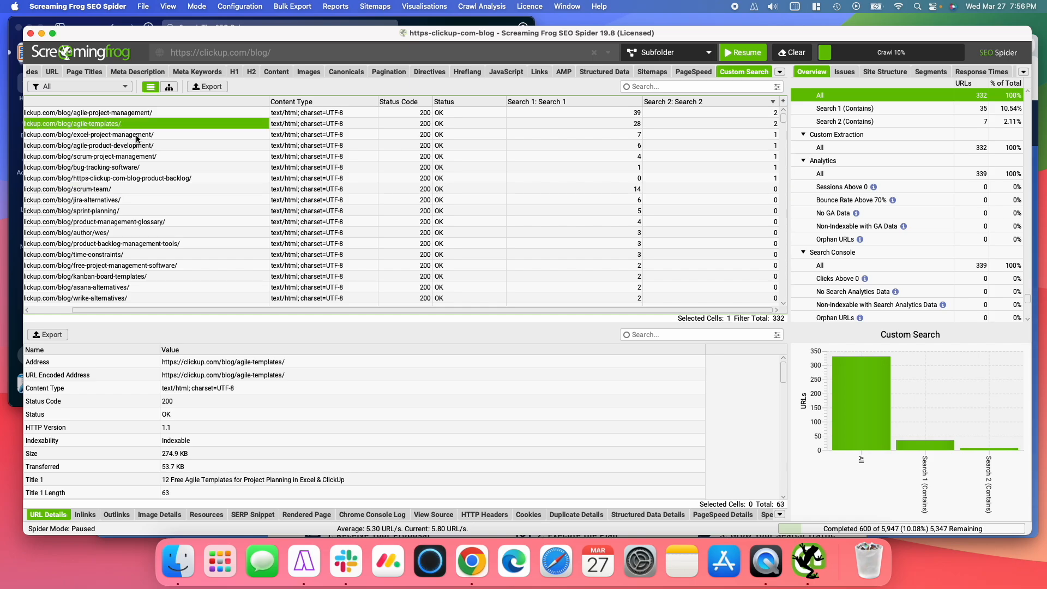
left_click(90, 134)
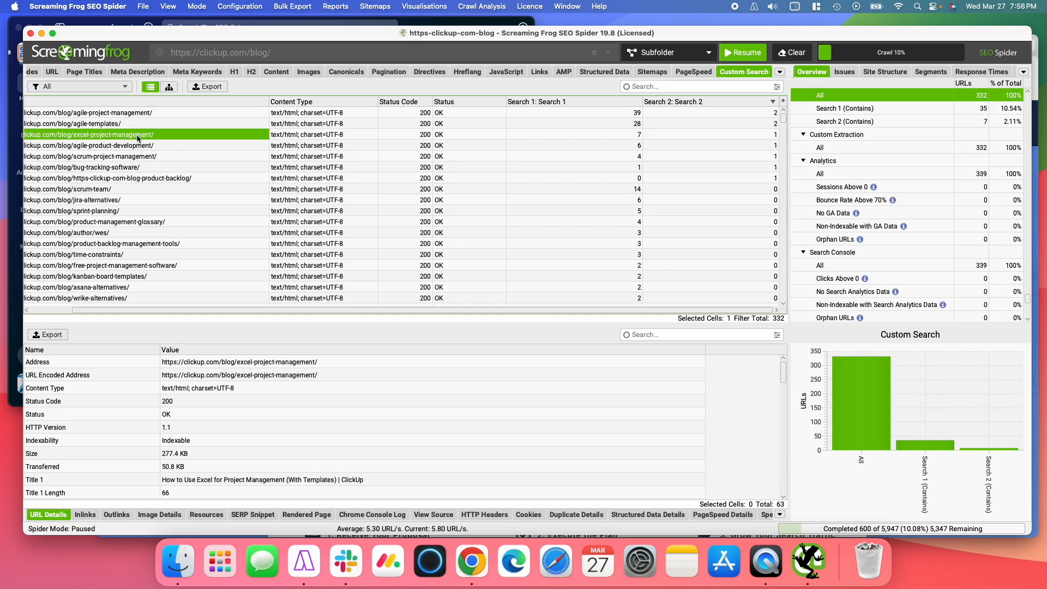
left_click(710, 134)
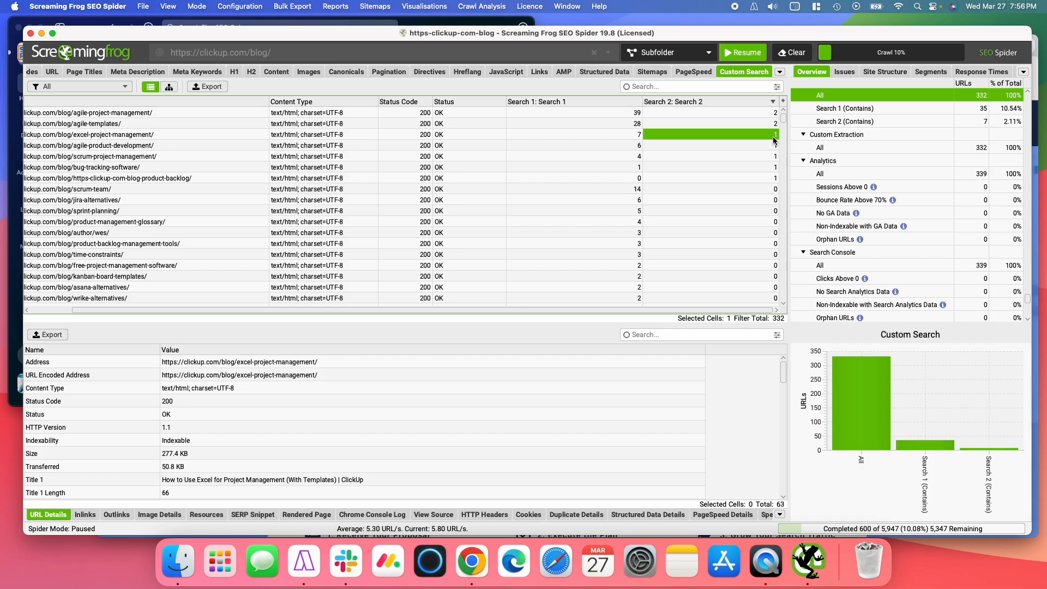
left_click(96, 134)
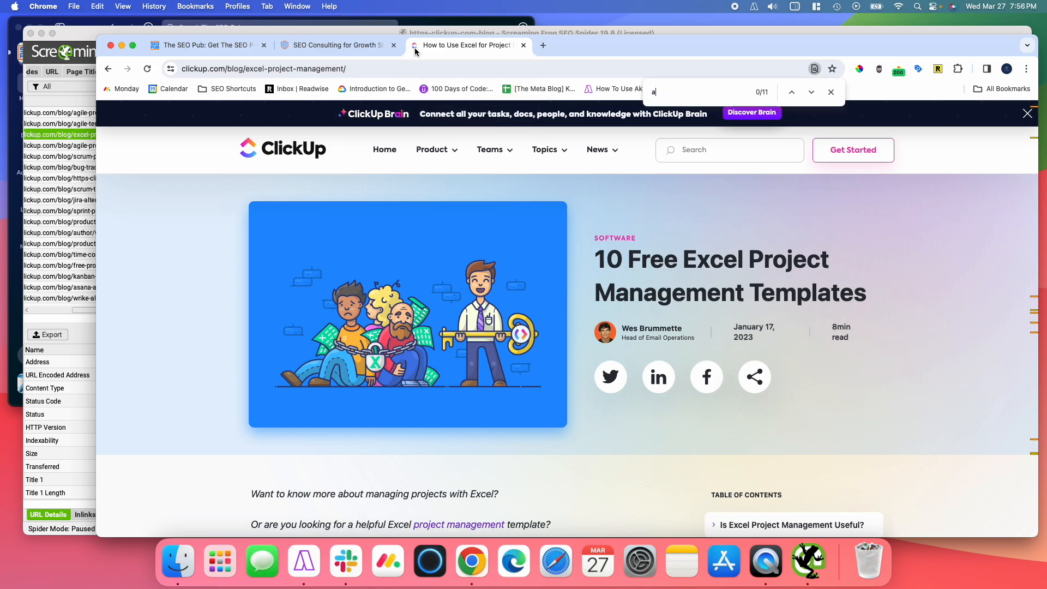
Find 'agile projects', then step through 'agile project management' matches in the Excel post.
type("gile projects")
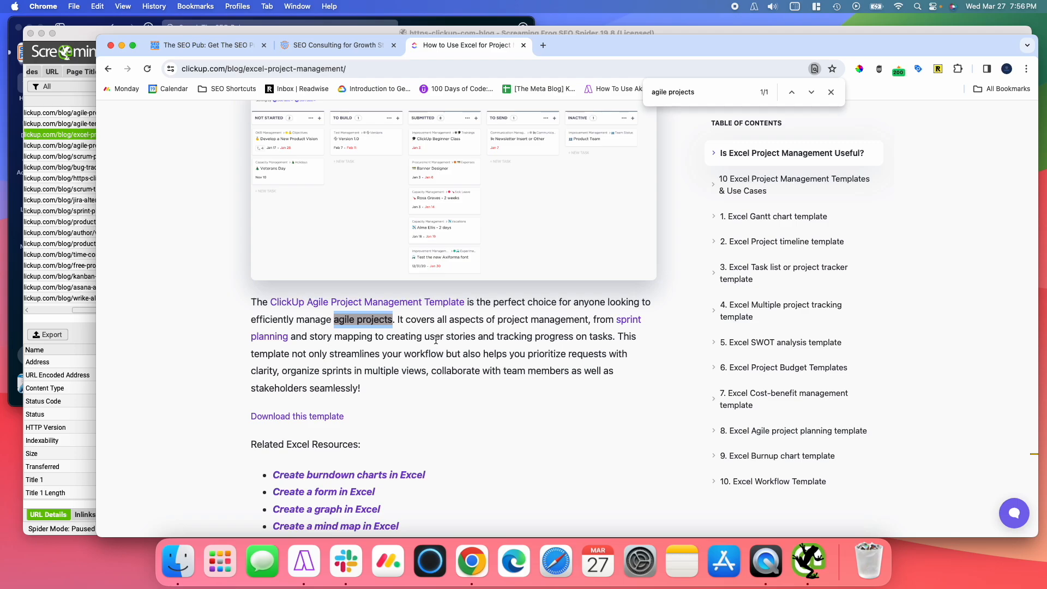
mouse_move(614, 227)
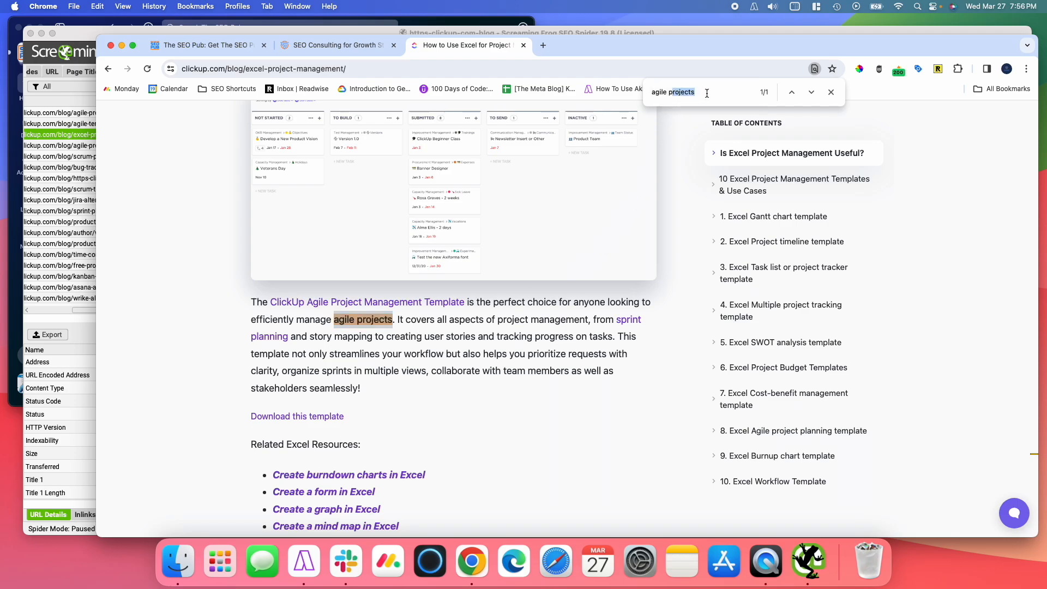
key("Backspace")
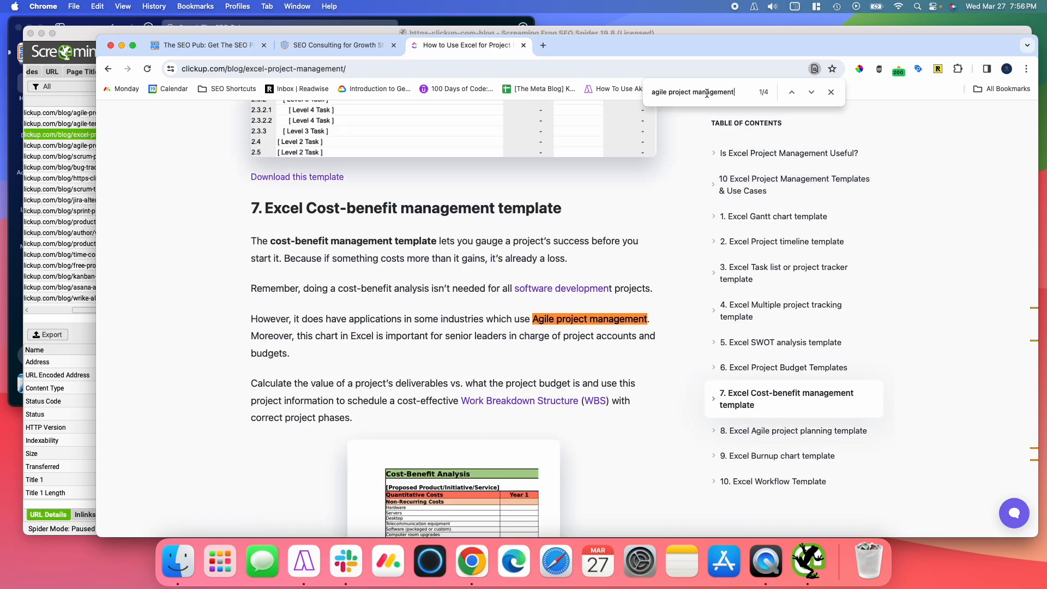
mouse_move(585, 329)
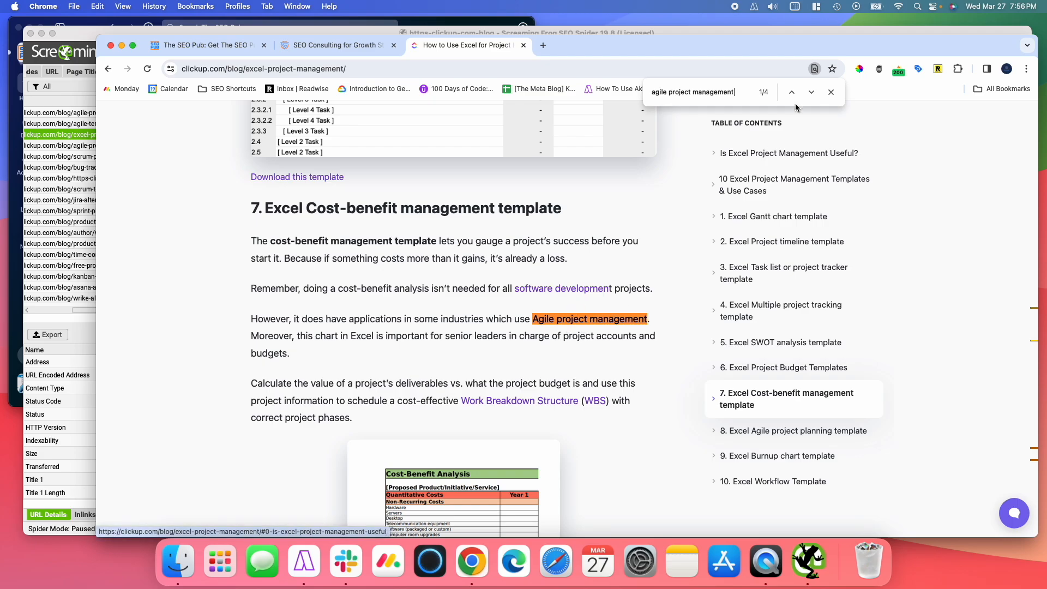
left_click(811, 91)
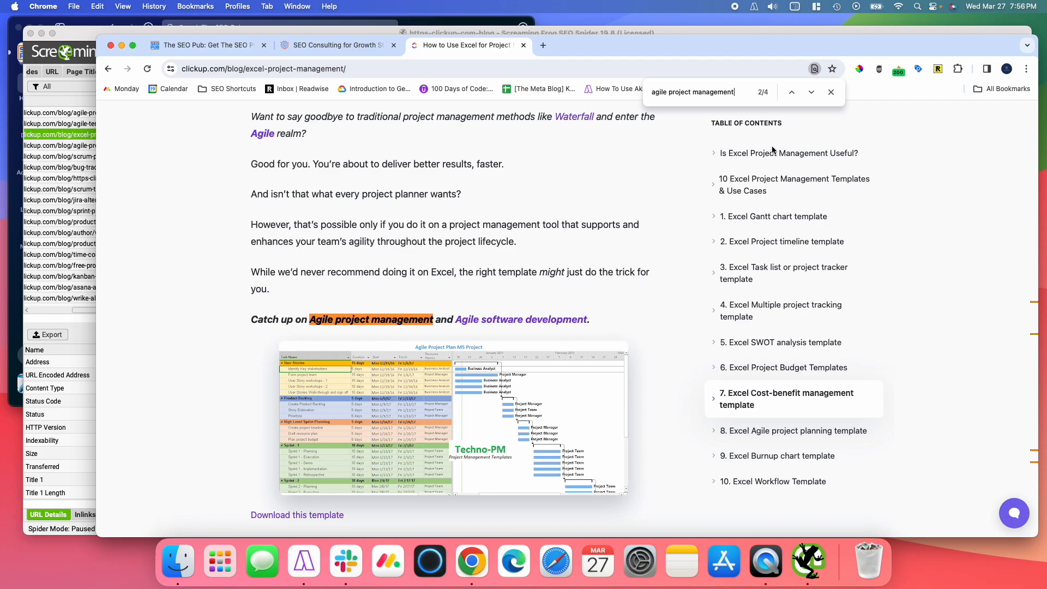
left_click(811, 92)
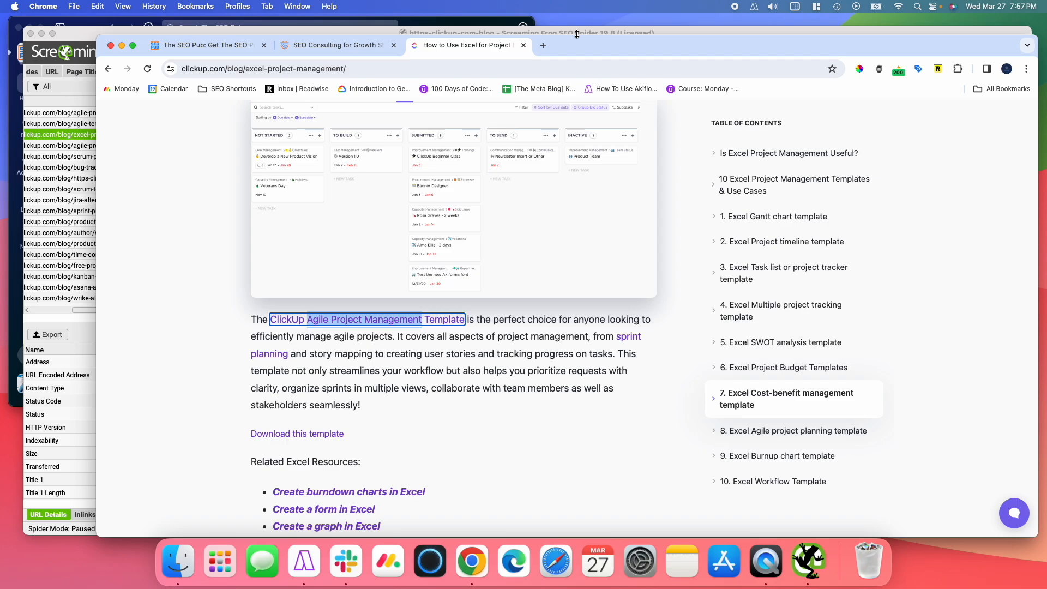
left_click(542, 46)
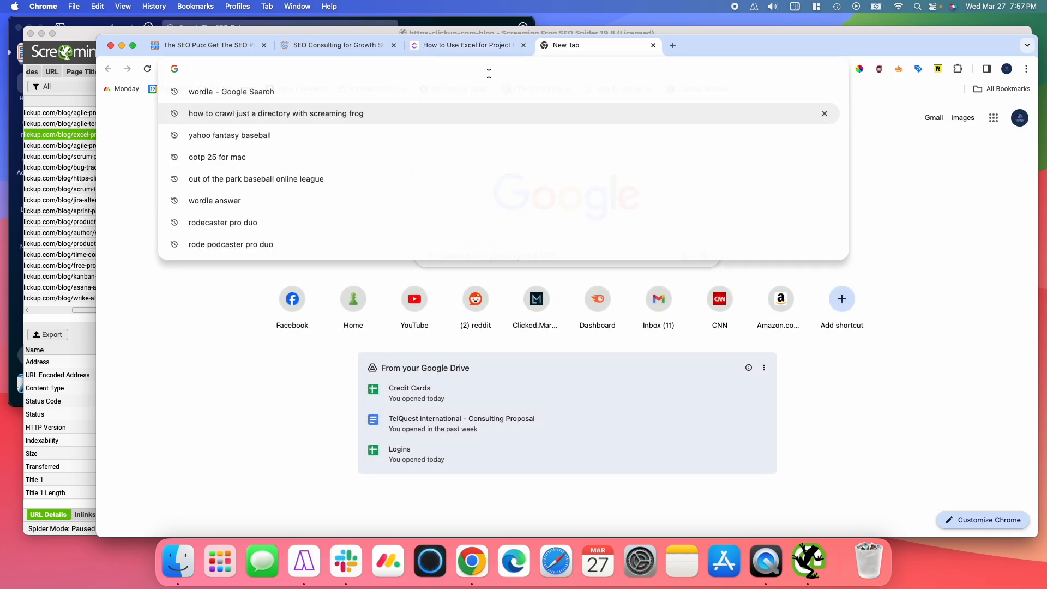
Enter the search inurl:clickup.com/blog "agile project management" in the new tab.
type("clickup.com/blog")
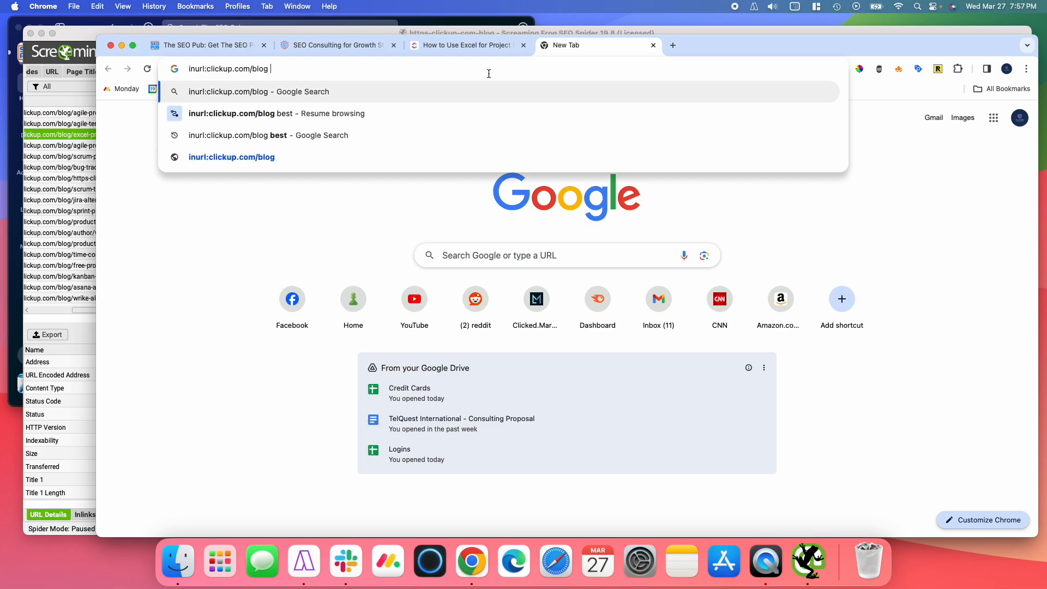
type("\"agile")
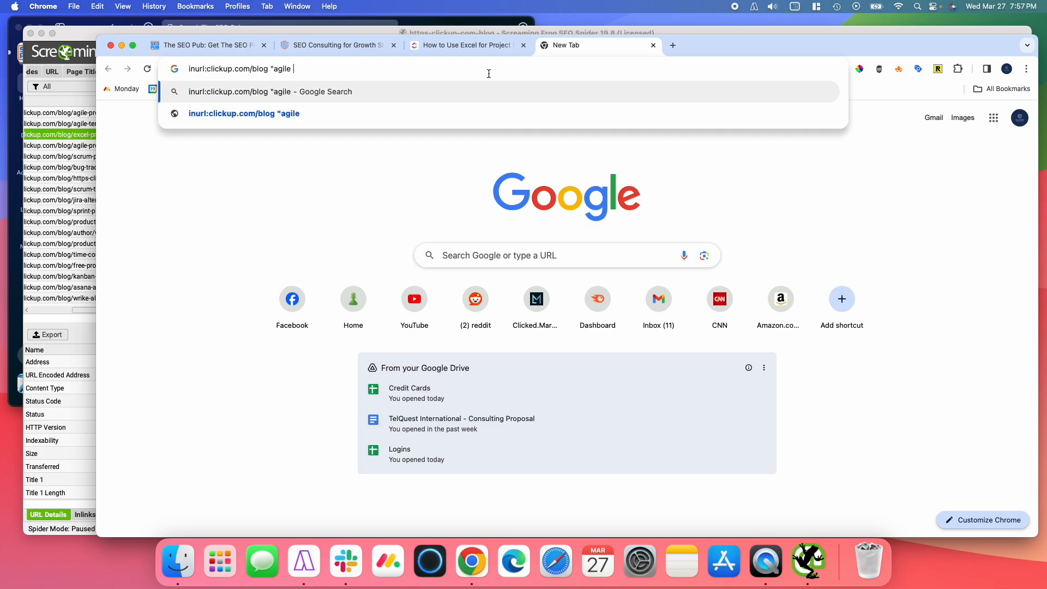
type("project")
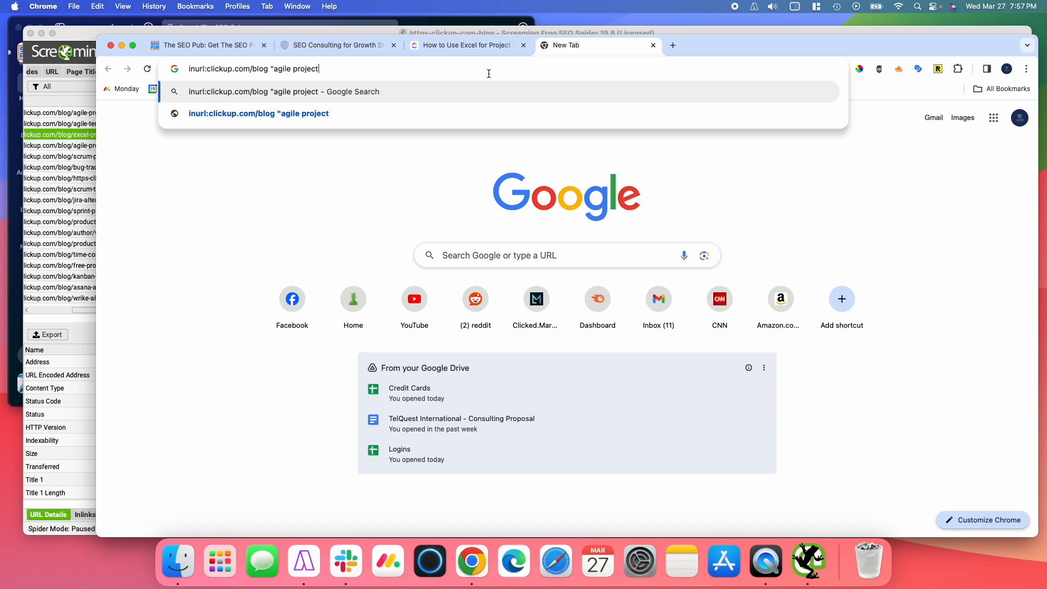
type("management\"")
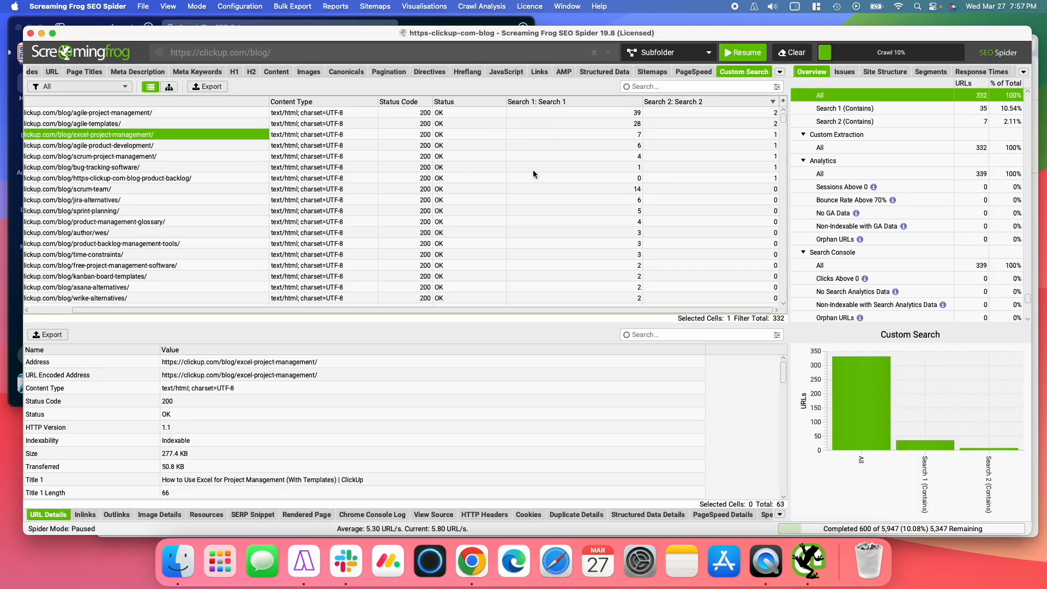
Filter to the 35 Search 1 (Contains) matches and start the CSV export.
left_click(80, 86)
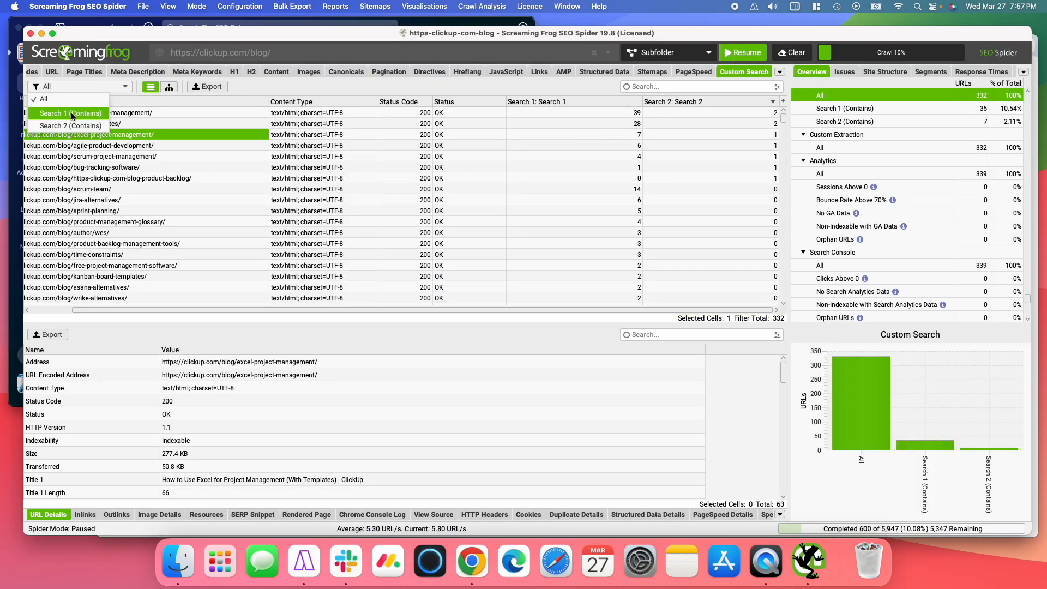
left_click(68, 113)
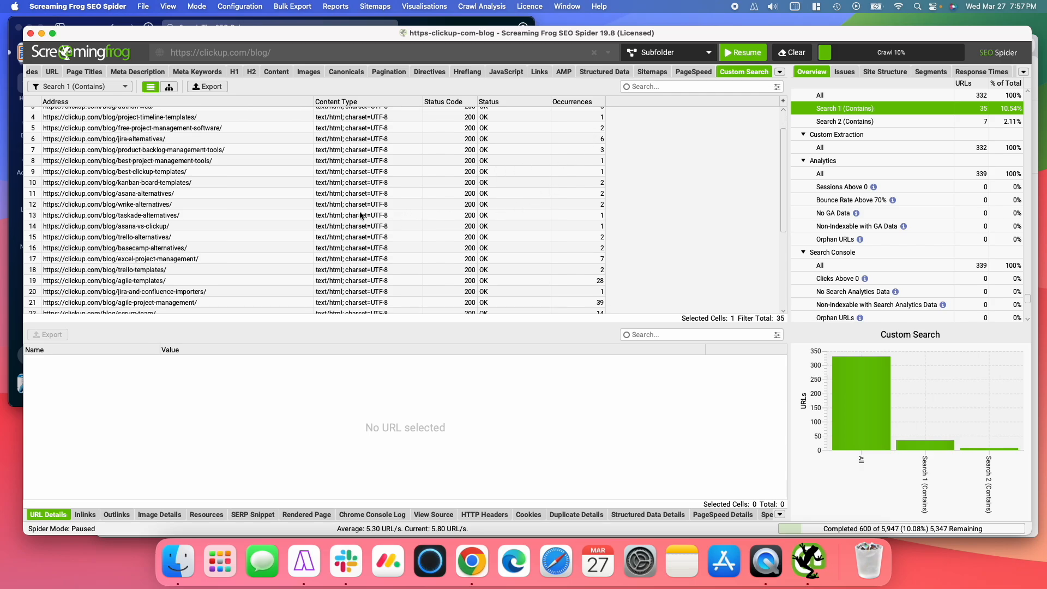
left_click(207, 86)
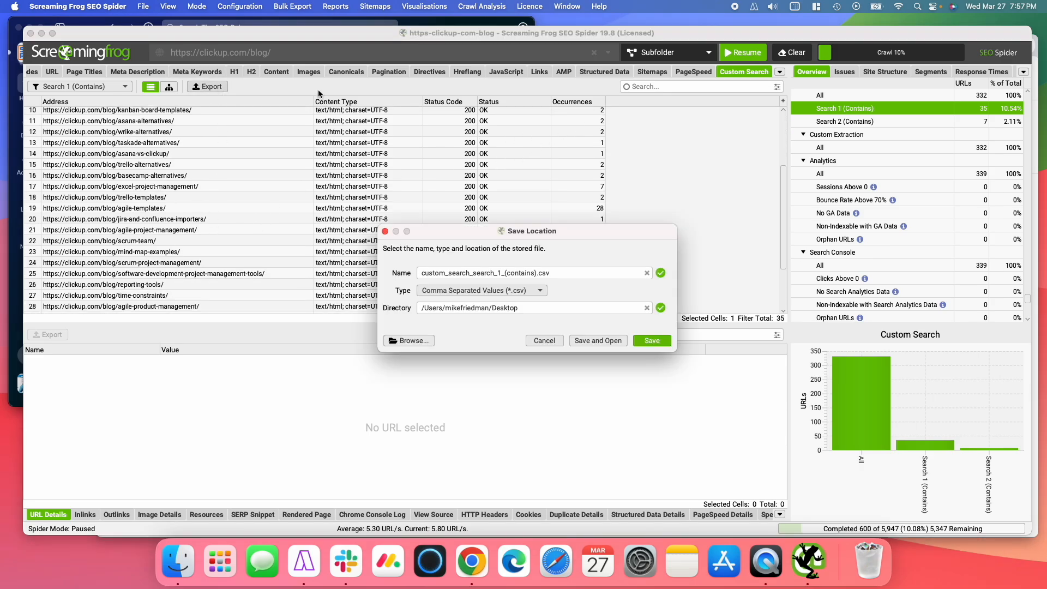
mouse_move(572, 323)
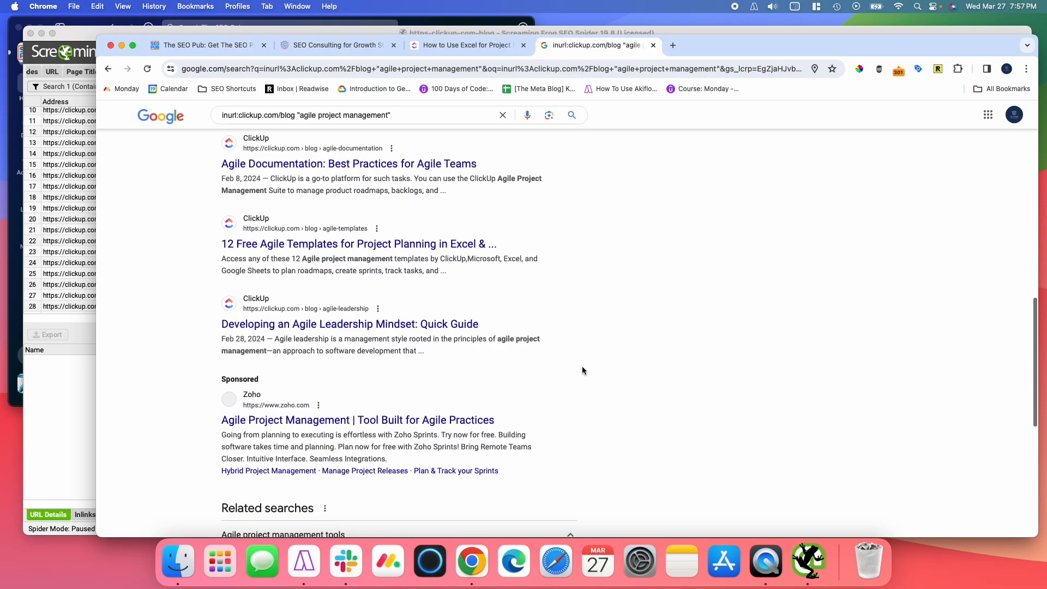
scroll("down", 3)
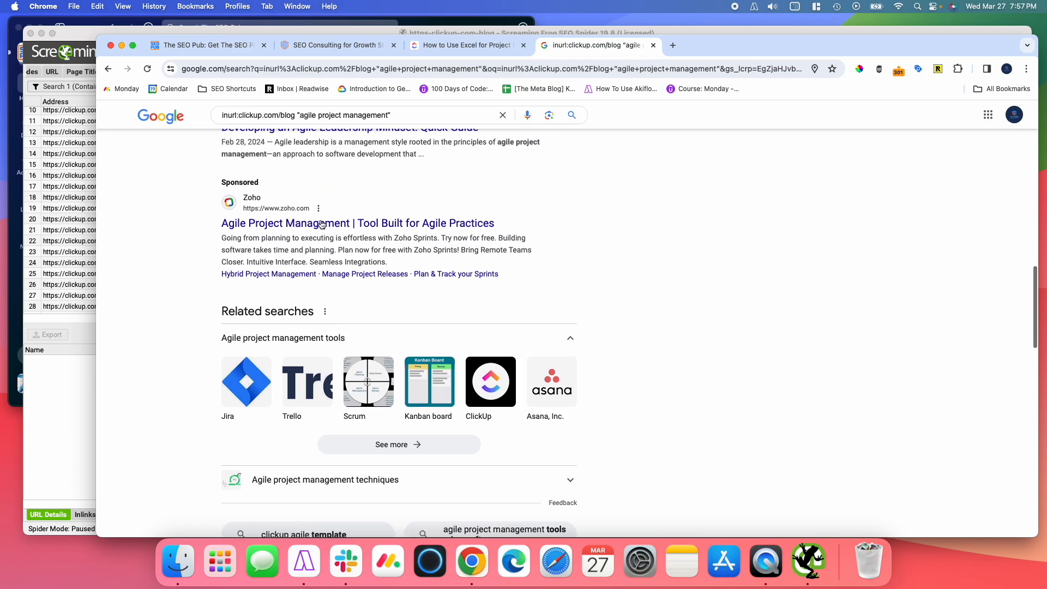
scroll("up", 3)
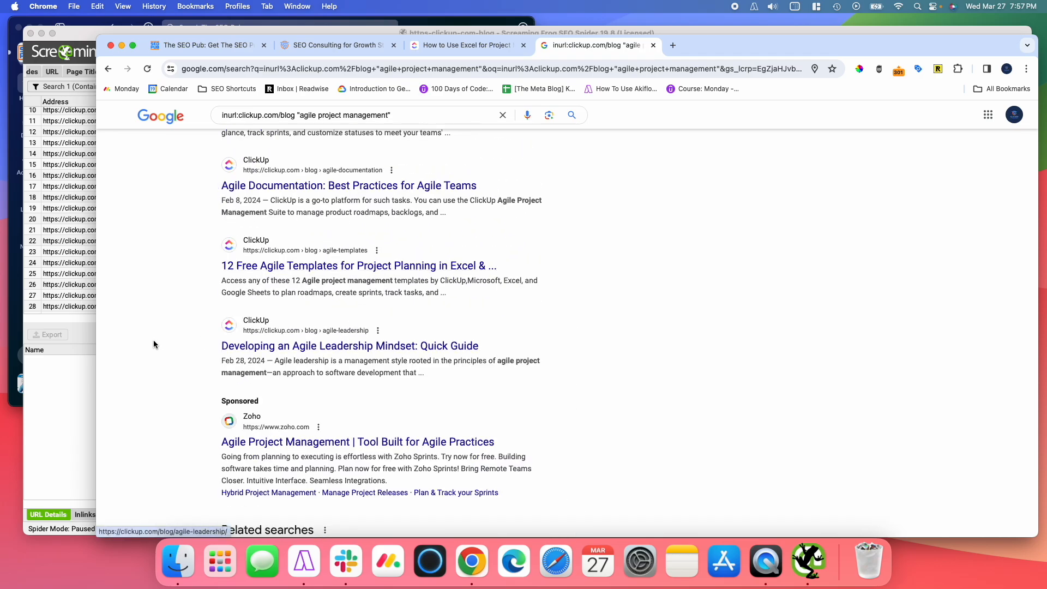
scroll("down", 3)
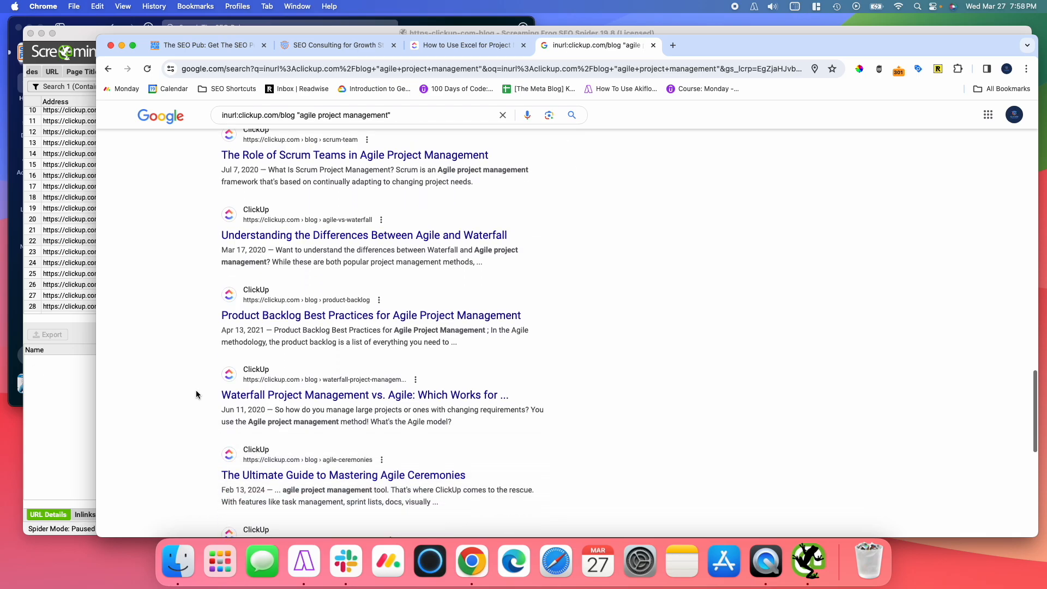
scroll("down", 3)
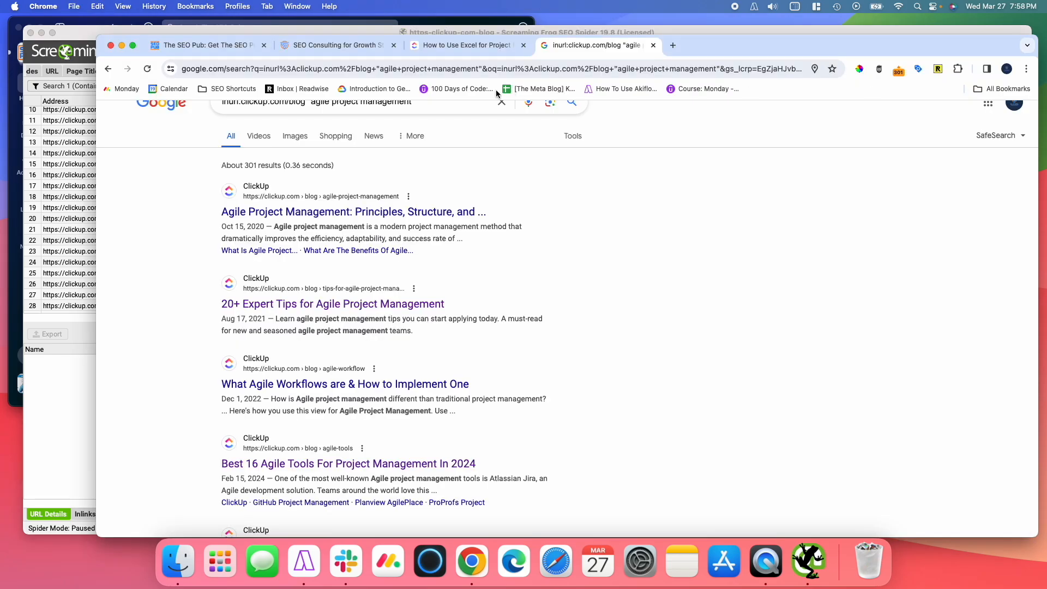
Switch to the first Chrome tab showing The SEO Pub homepage.
left_click(204, 45)
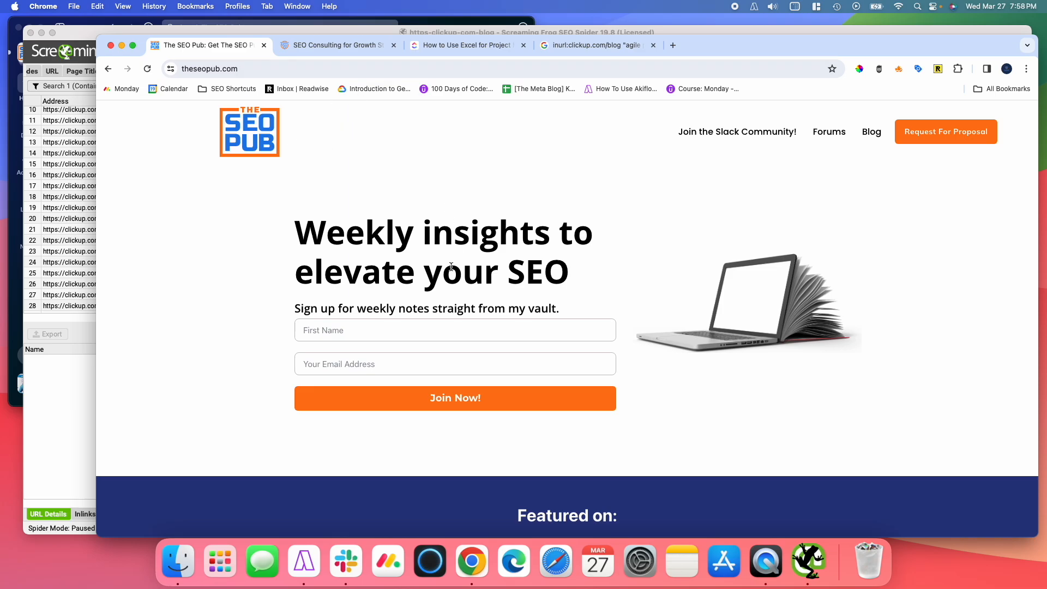
mouse_move(632, 317)
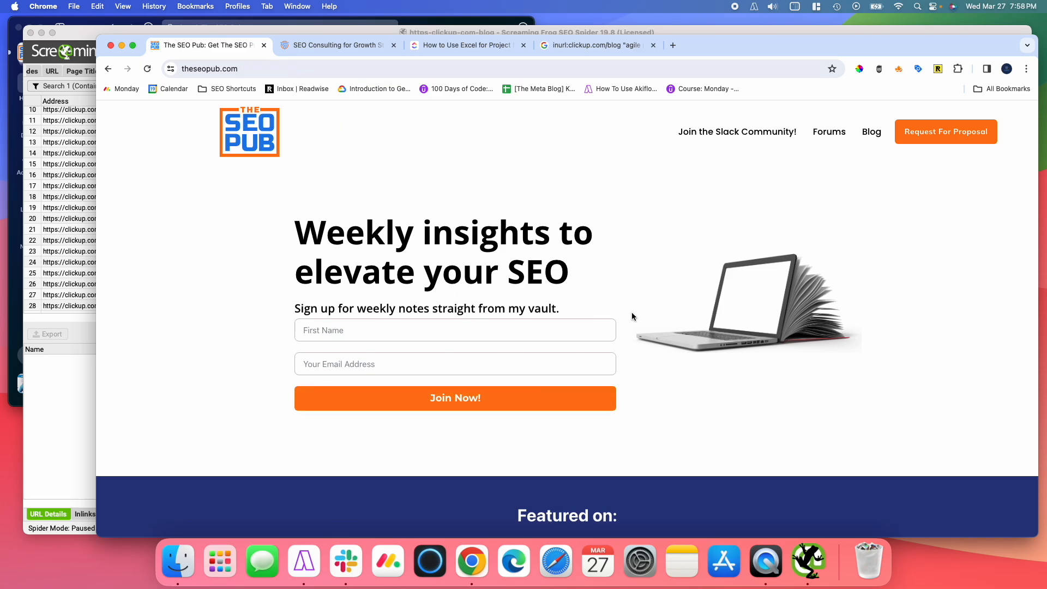
mouse_move(577, 138)
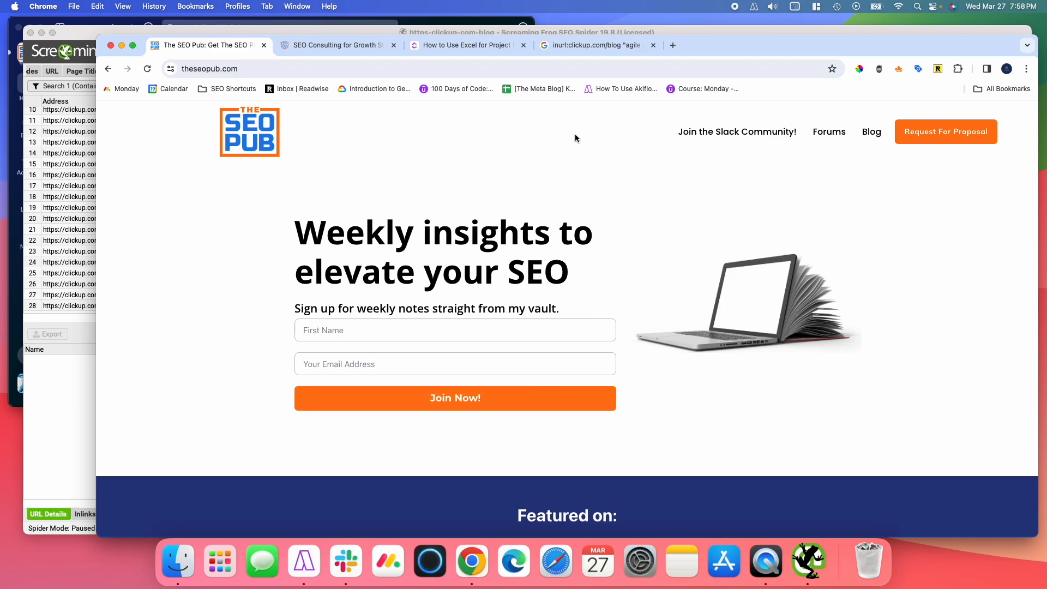